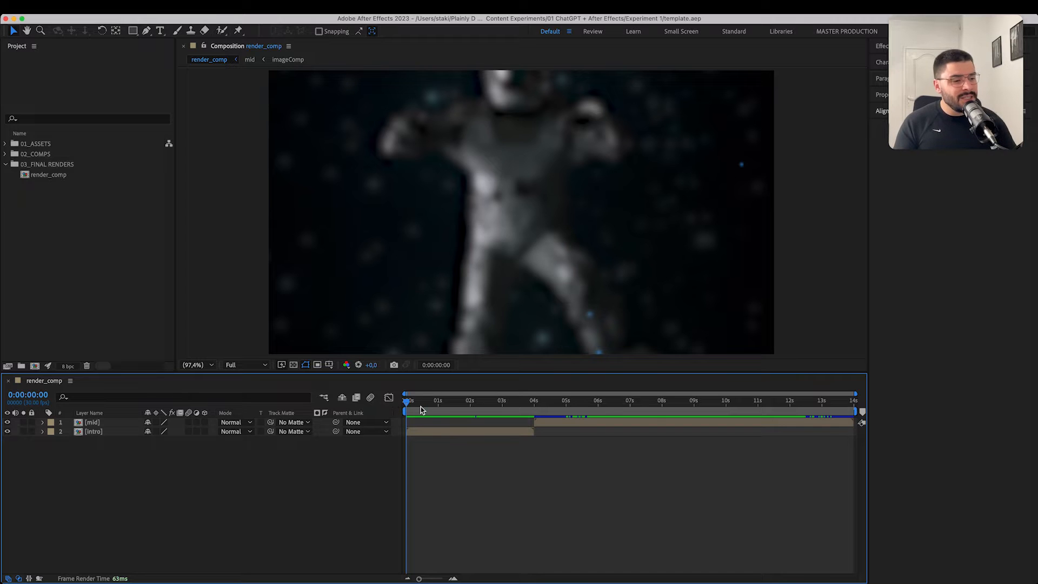
In the intro comp, set factNumber to 4545 and change the color layer's hex to green
{"action": "left_click", "coordinate": [419, 402]}
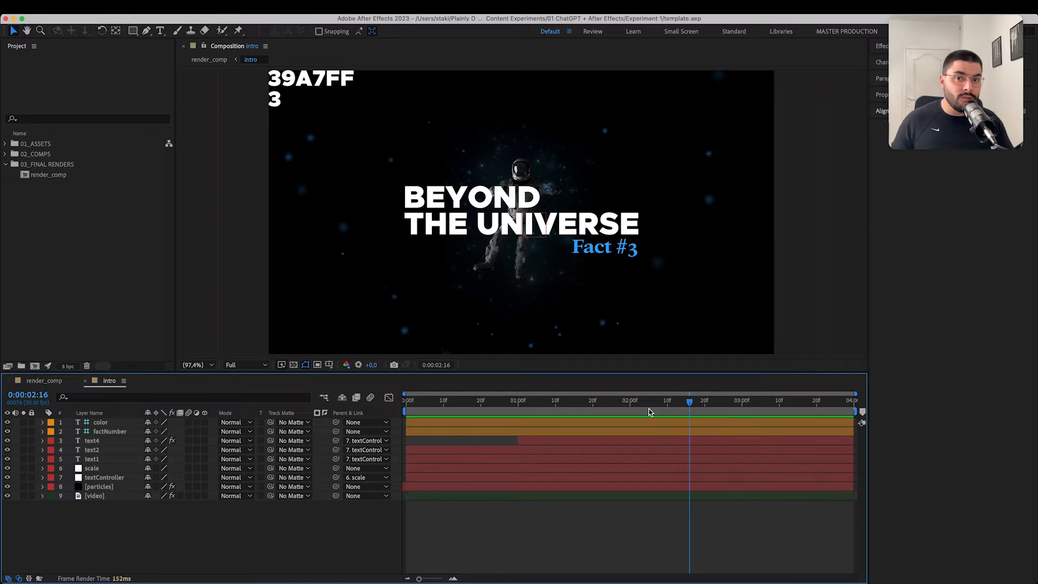
{"action": "mouse_move", "coordinate": [658, 413]}
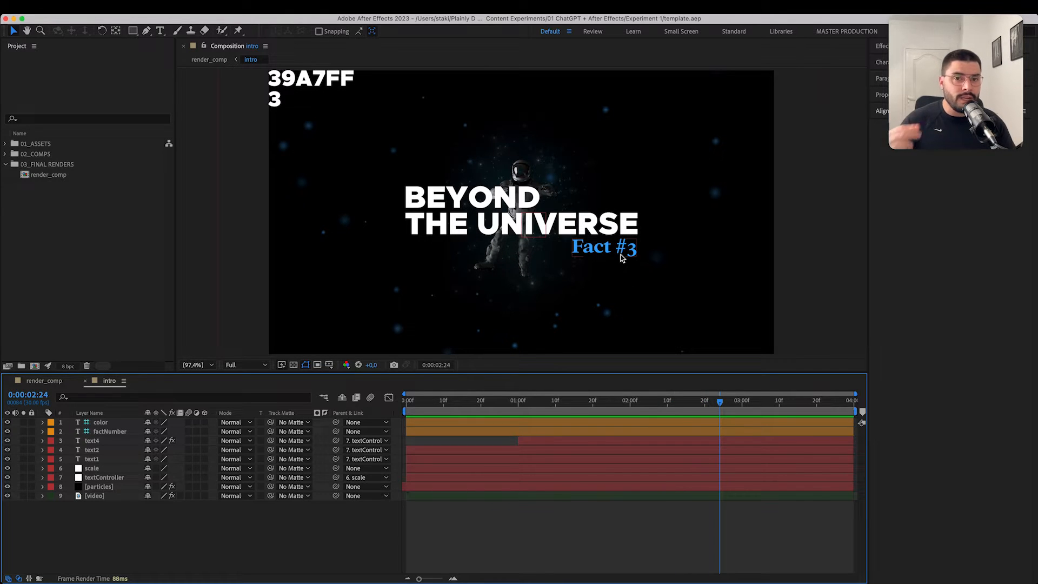
{"action": "left_click", "coordinate": [603, 247]}
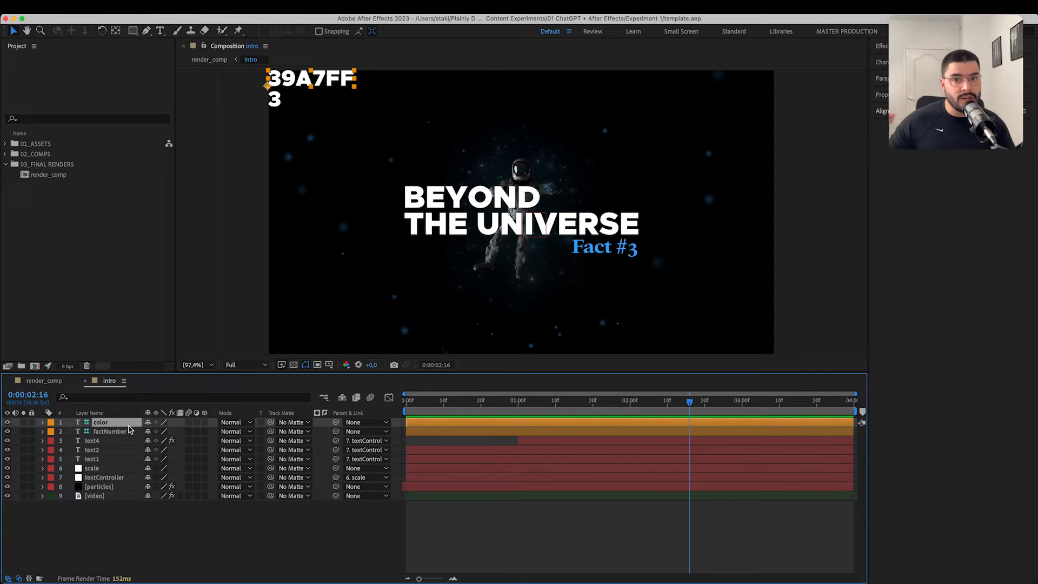
{"action": "left_click", "coordinate": [111, 431]}
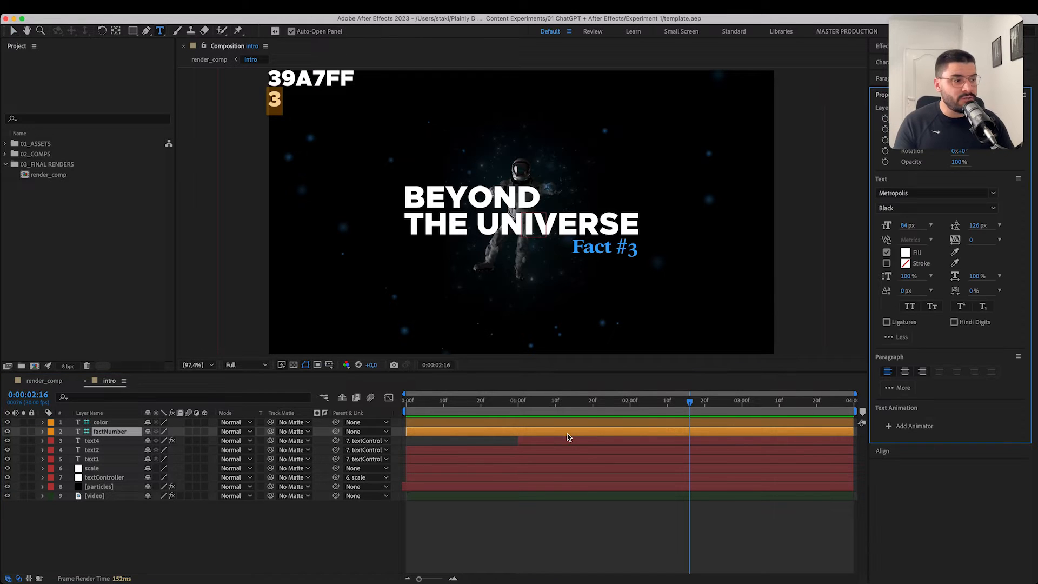
{"action": "type", "text": "4545"}
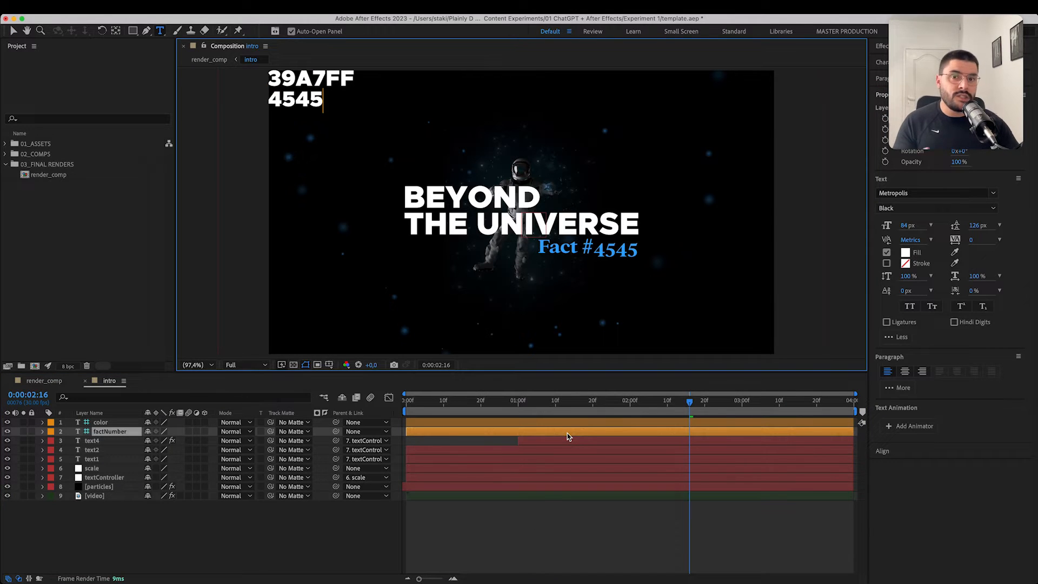
{"action": "left_click", "coordinate": [109, 431]}
{"action": "type", "text": "f437"}
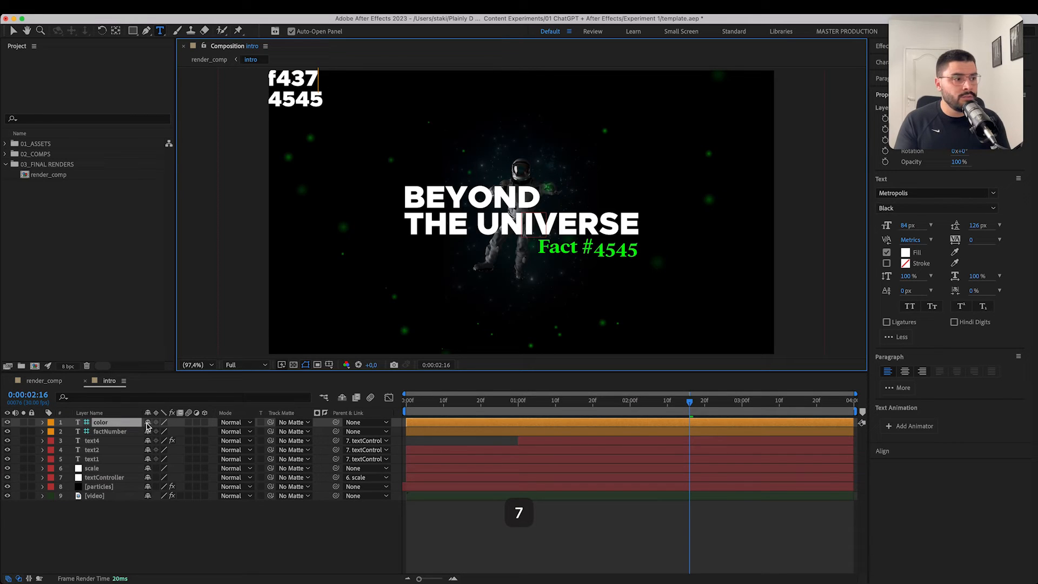
{"action": "type", "text": "434"}
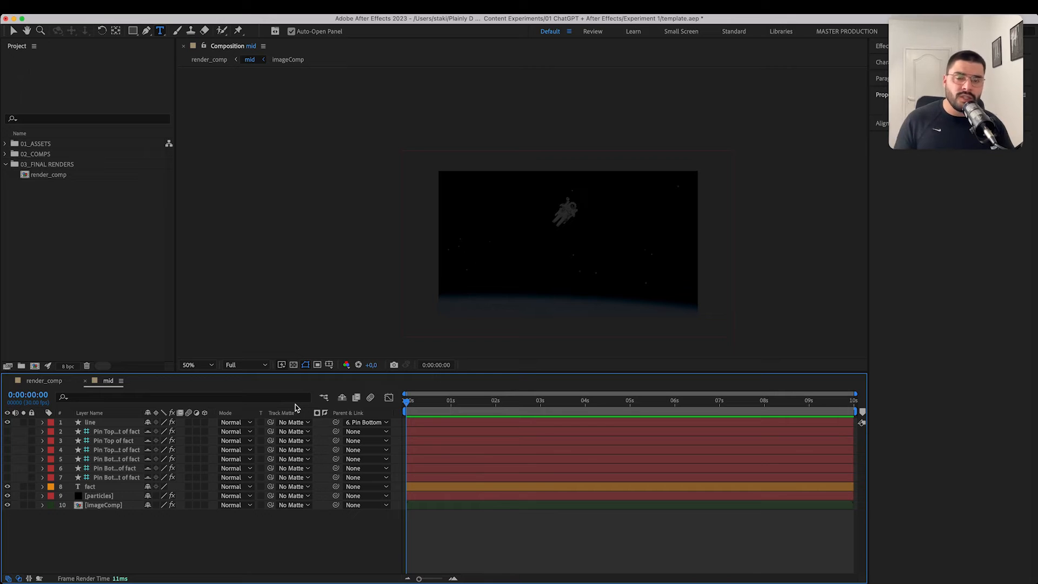
Open the mid comp and scrub to preview the 'Two possibilities exist…' fact text
{"action": "left_click", "coordinate": [453, 401]}
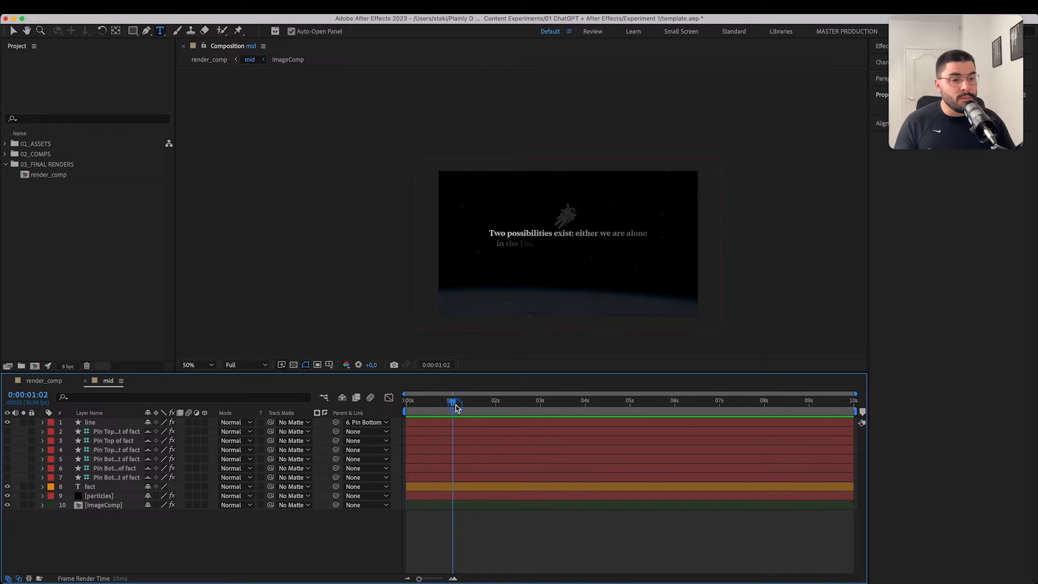
{"action": "left_click", "coordinate": [585, 400]}
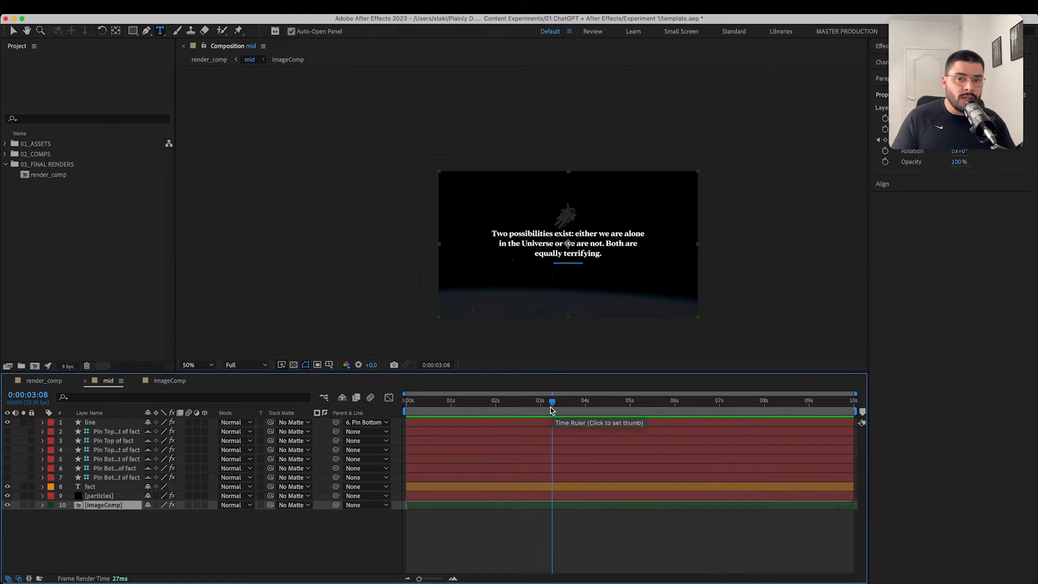
{"action": "mouse_move", "coordinate": [551, 404]}
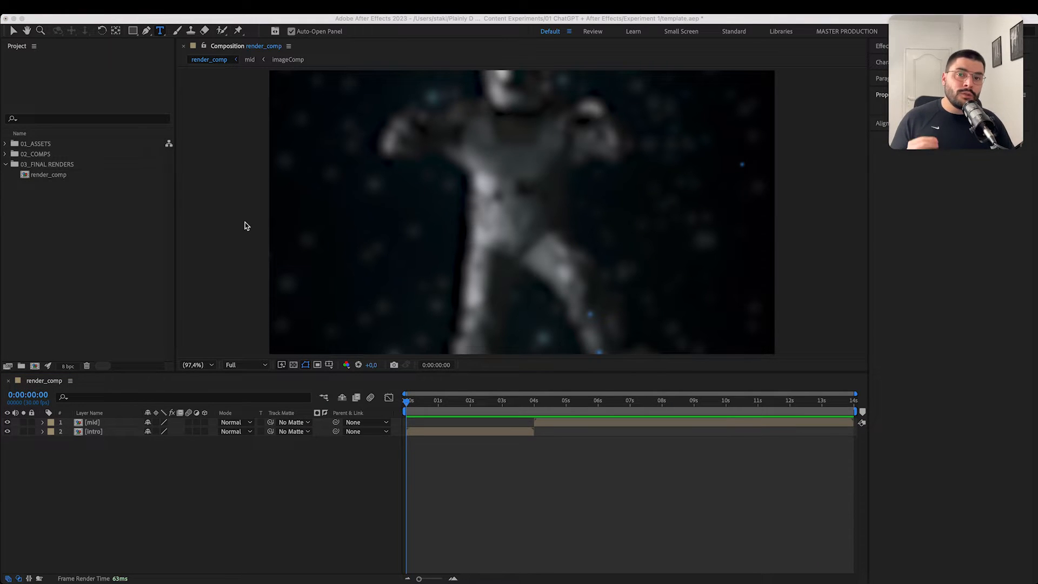
{"action": "mouse_move", "coordinate": [129, 165]}
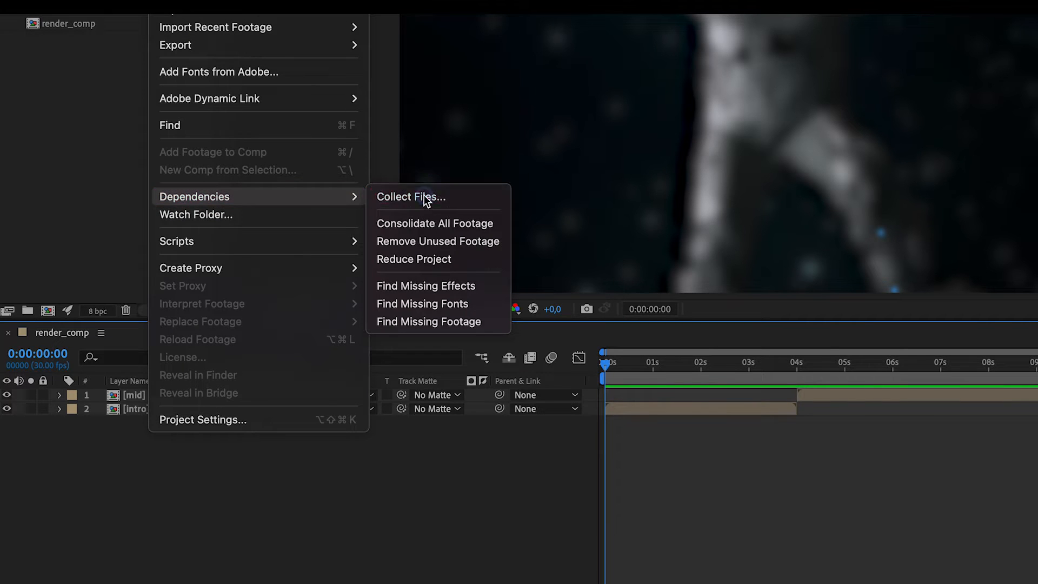
Collect the project, footage folder and both fonts into a saved folder
{"action": "left_click", "coordinate": [410, 197]}
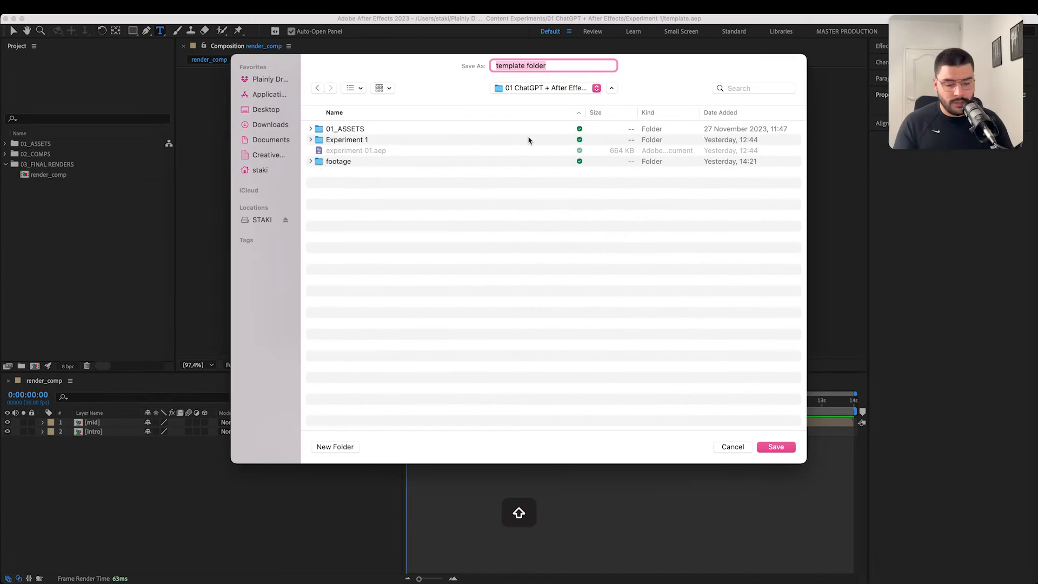
{"action": "left_click", "coordinate": [775, 446]}
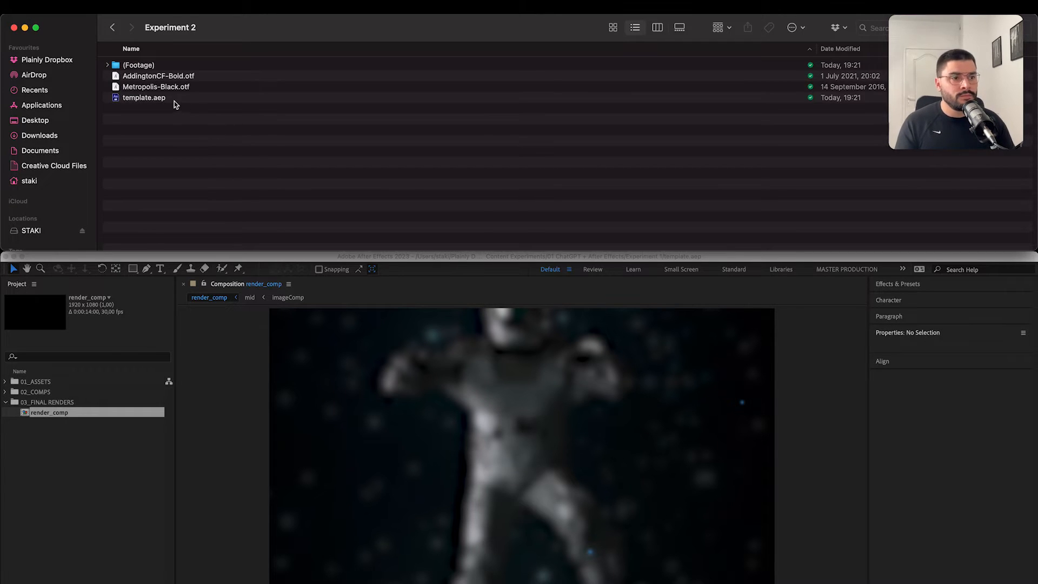
Compress the footage folder, two font files and template.aep into one archive
{"action": "right_click", "coordinate": [159, 98]}
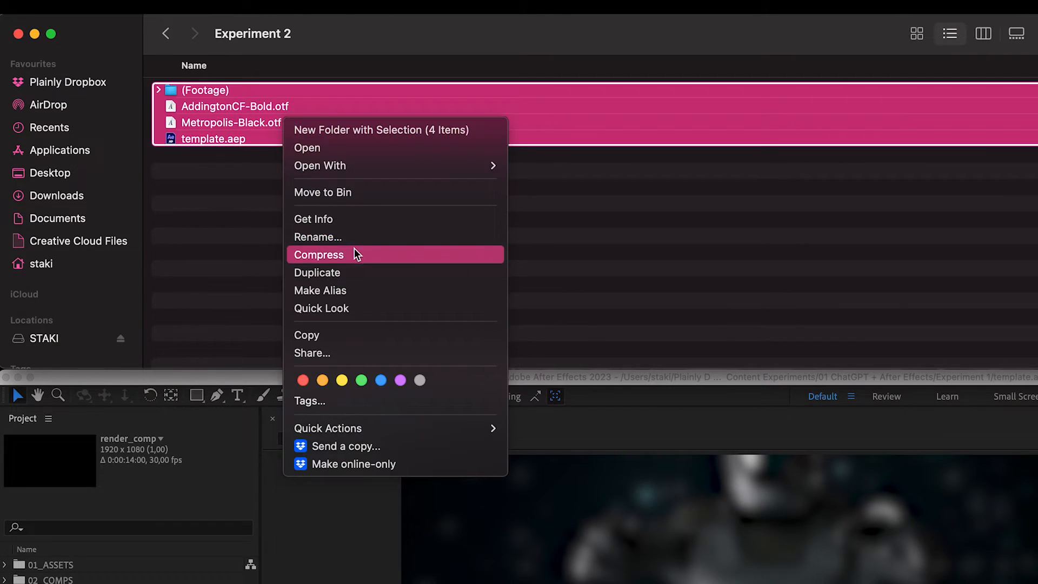
{"action": "left_click", "coordinate": [318, 254]}
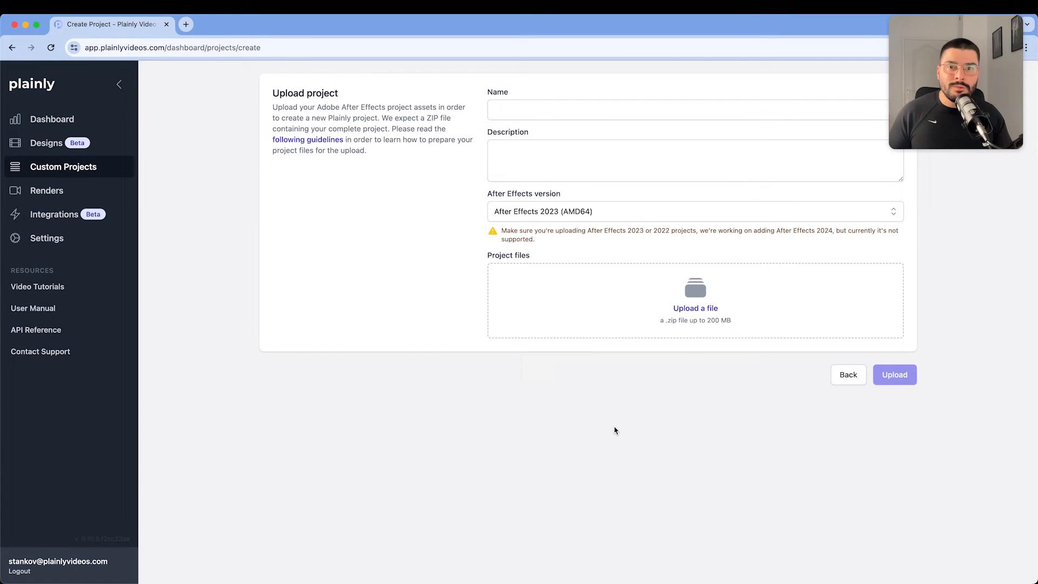
Name the custom project 'Template' and choose template.zip from the Experiment 1 folder
{"action": "left_click", "coordinate": [688, 110]}
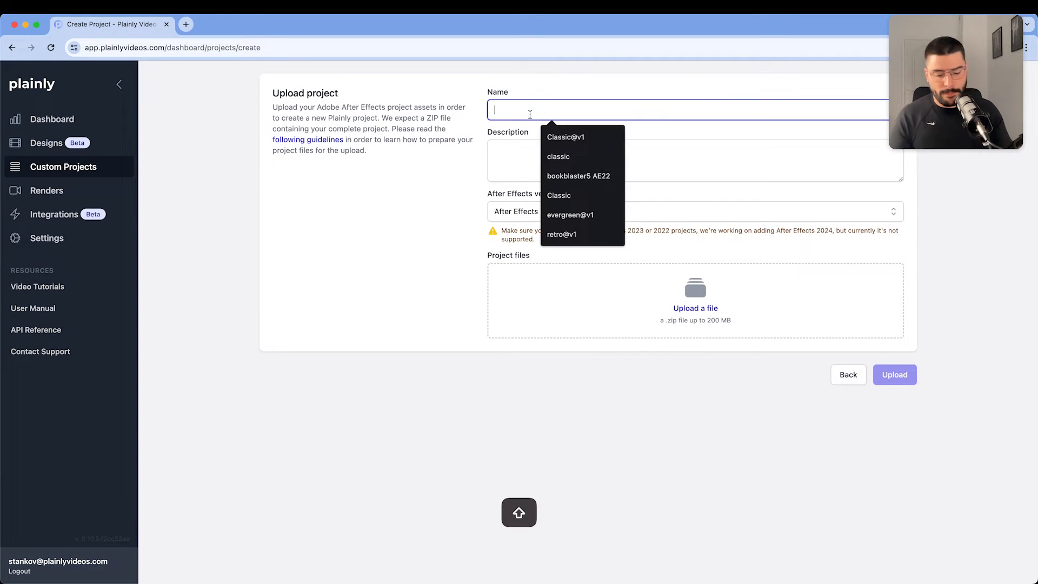
{"action": "left_click", "coordinate": [694, 307]}
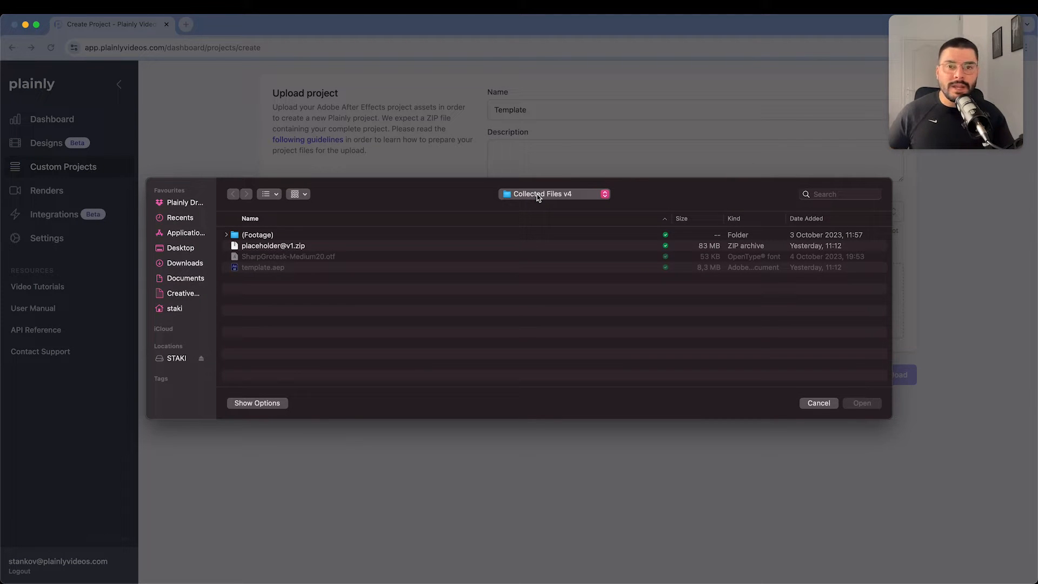
{"action": "left_click", "coordinate": [262, 277]}
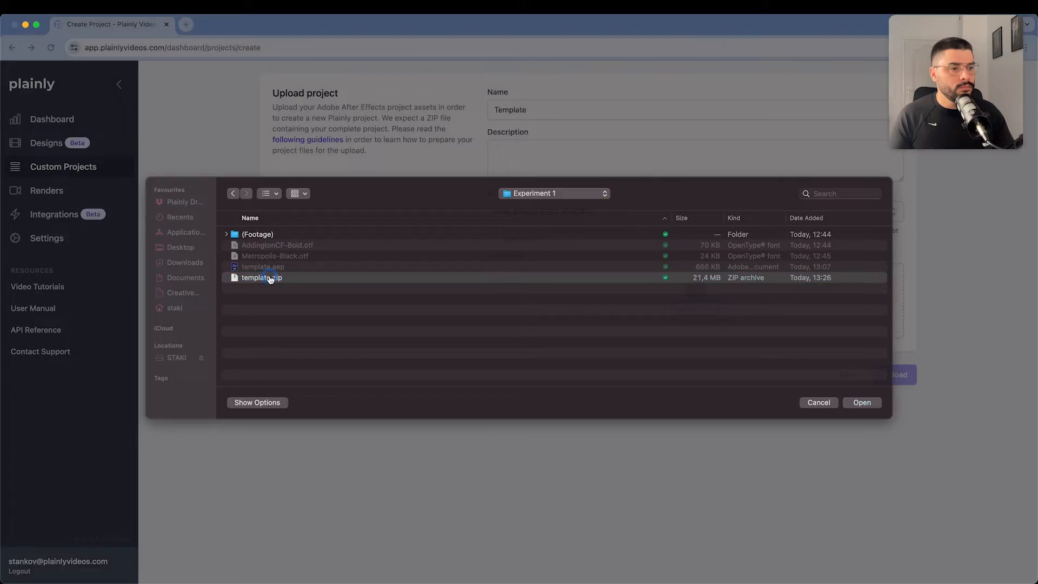
{"action": "left_click", "coordinate": [861, 402]}
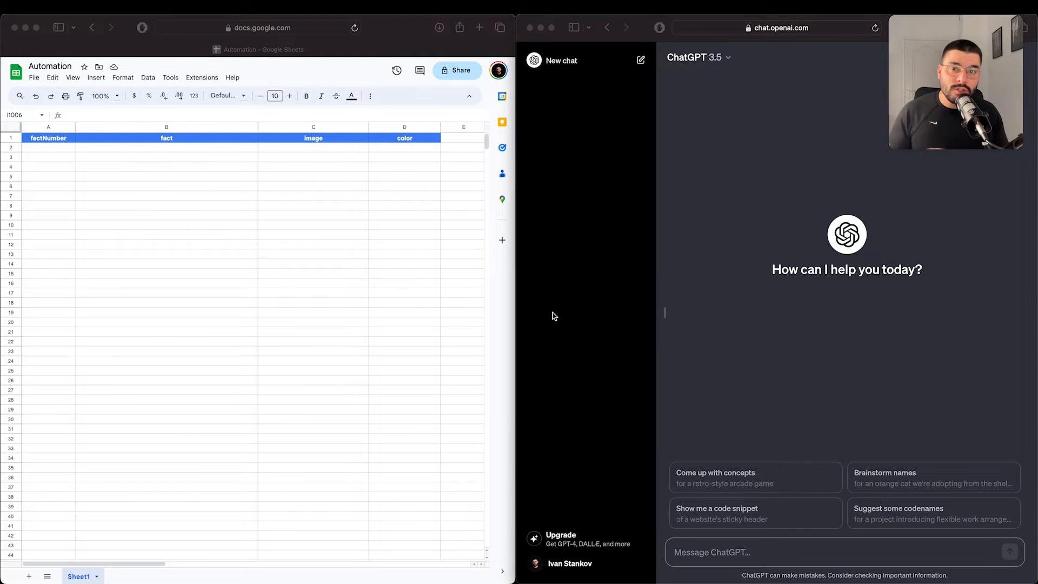
Enter 1, 2, 3 under factNumber and drag the sequence far down column A
{"action": "left_click", "coordinate": [48, 147]}
{"action": "type", "text": "1"}
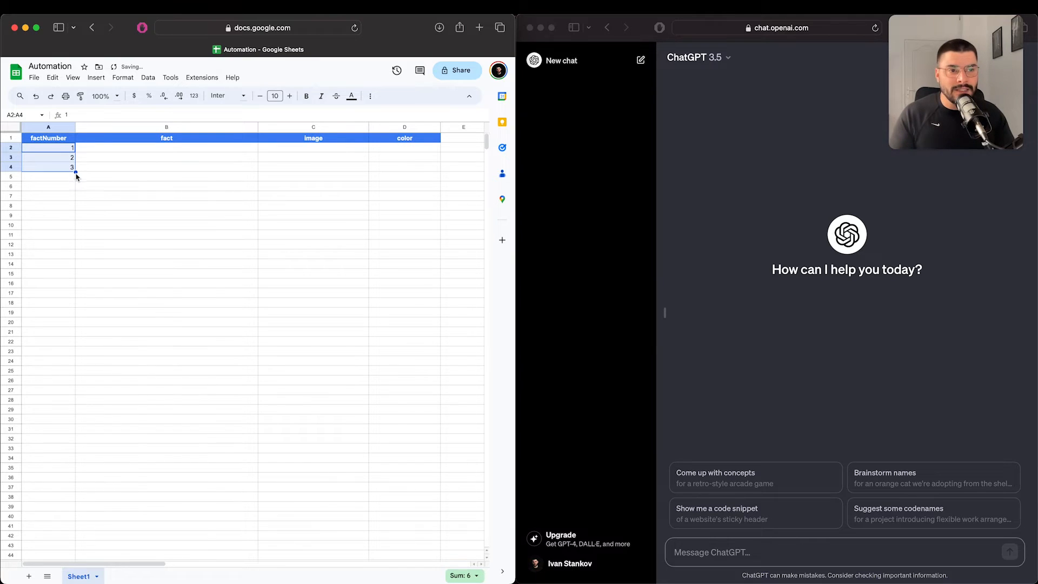
{"action": "left_click_drag", "start_coordinate": [75, 172], "coordinate": [72, 262]}
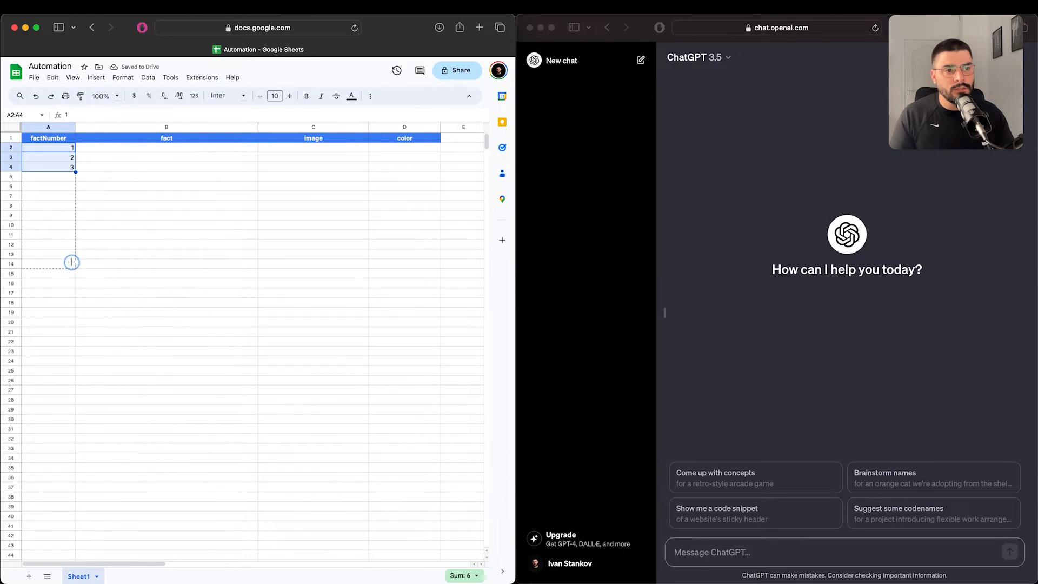
{"action": "scroll", "scroll_direction": "down", "scroll_amount": 3}
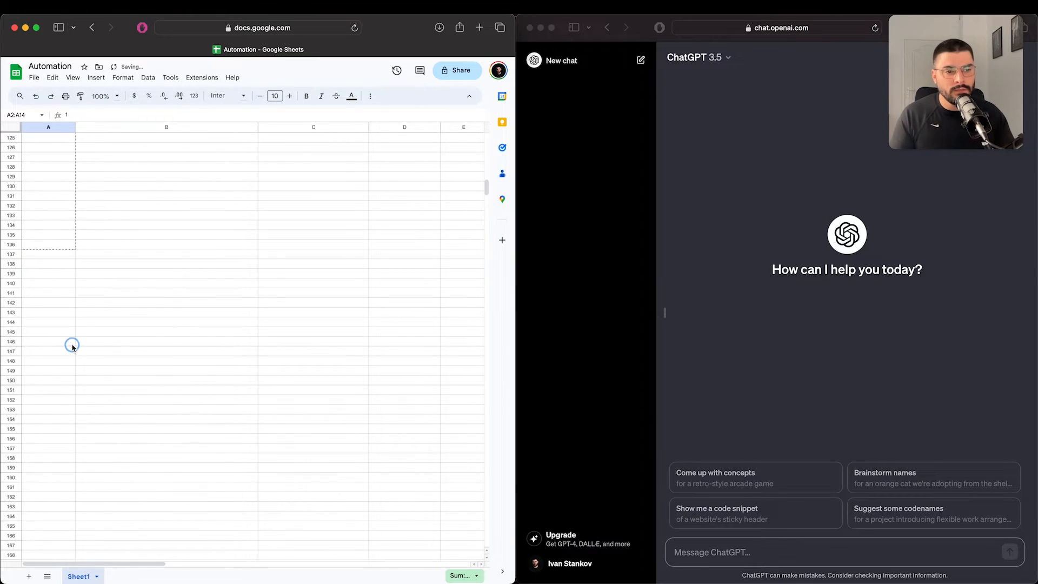
{"action": "scroll", "scroll_direction": "down", "scroll_amount": 3}
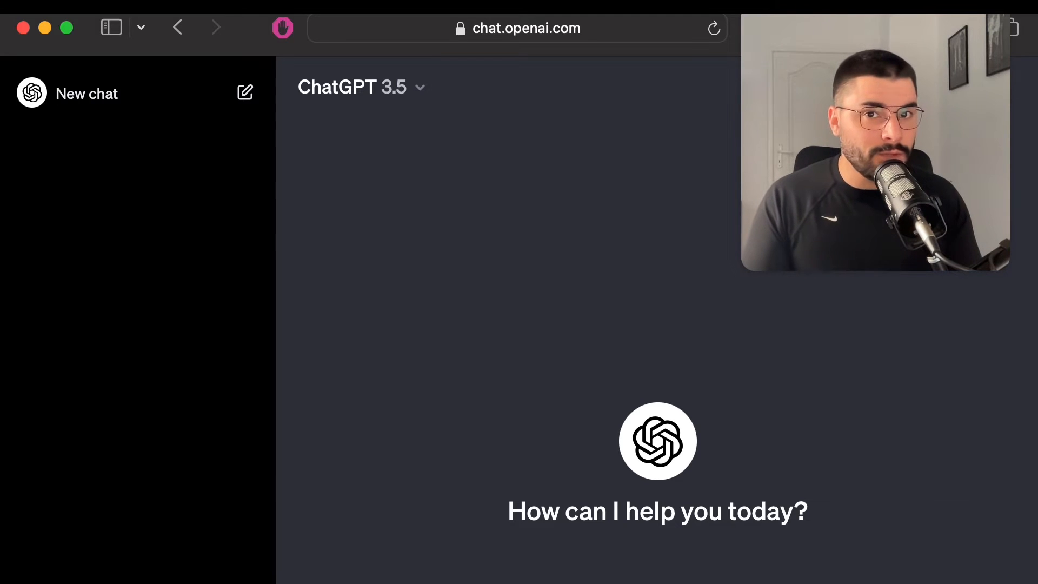
Prompt ChatGPT: 'Act as a space expert. Generate 300 facts about space and universe.'
{"action": "type", "text": "Act as a space expert."}
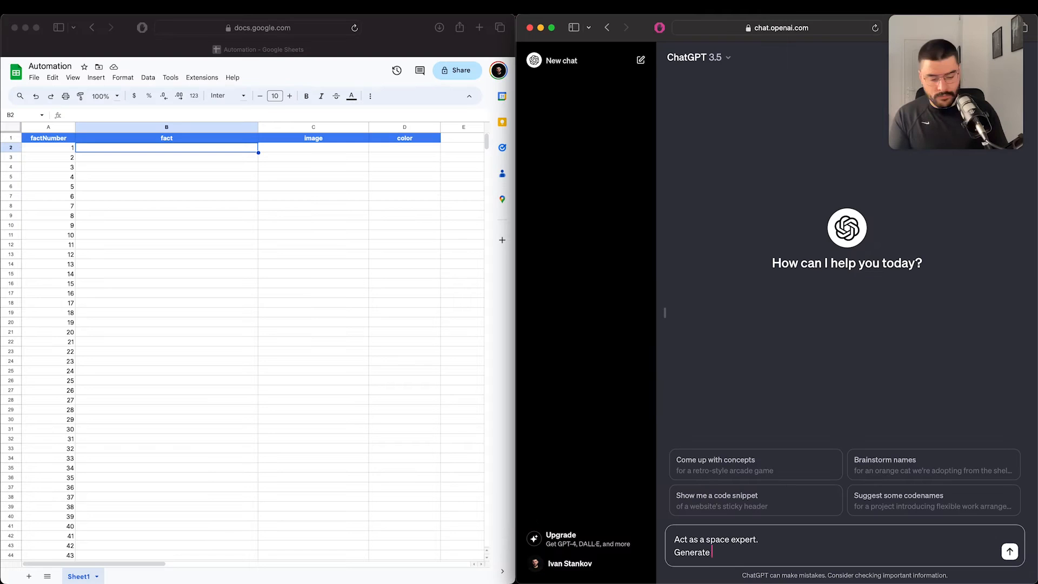
{"action": "type", "text": "300 facts about space and universe."}
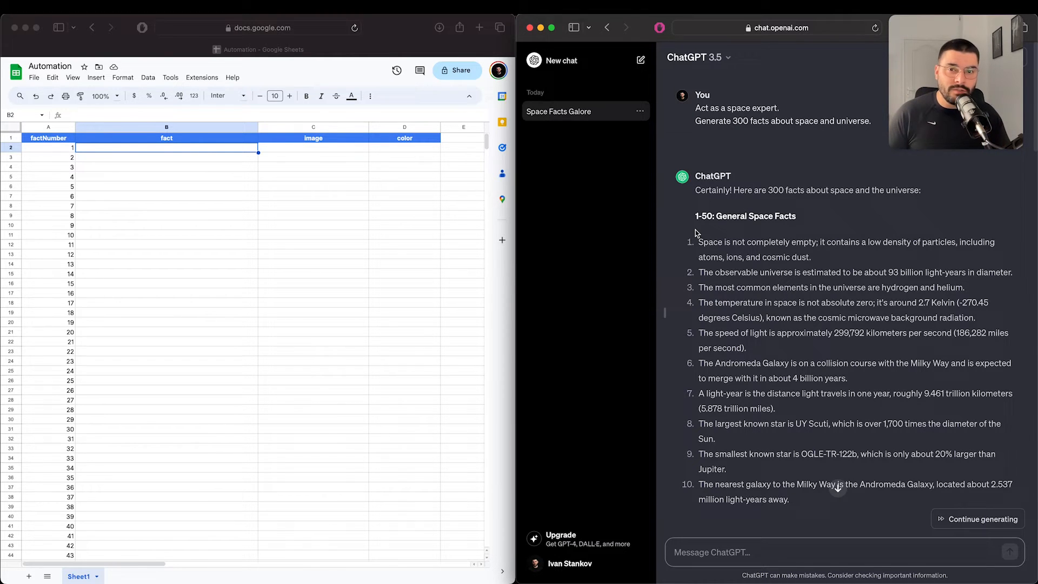
{"action": "mouse_move", "coordinate": [750, 240]}
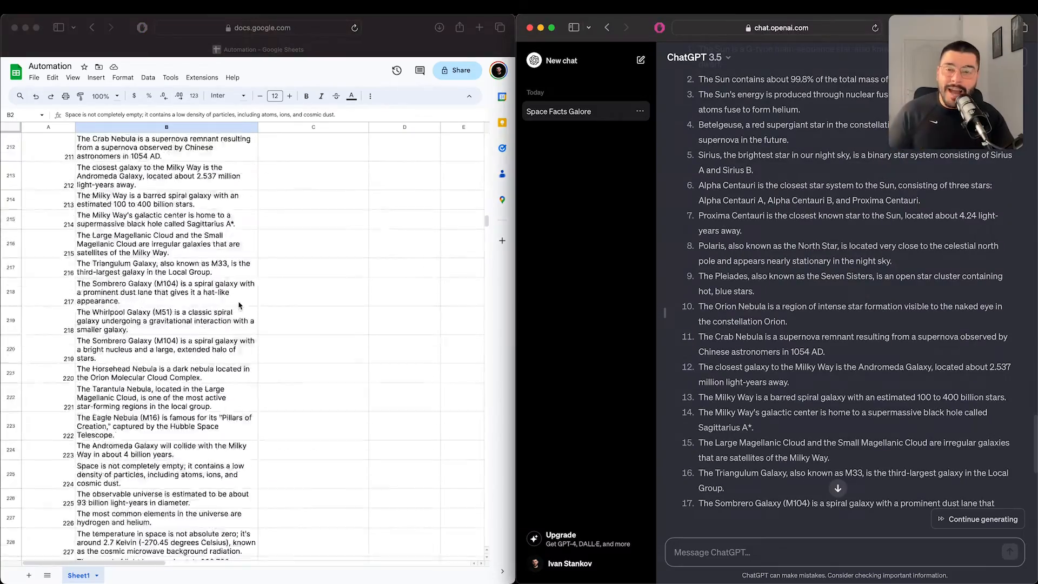
{"action": "scroll", "scroll_direction": "down", "scroll_amount": 3}
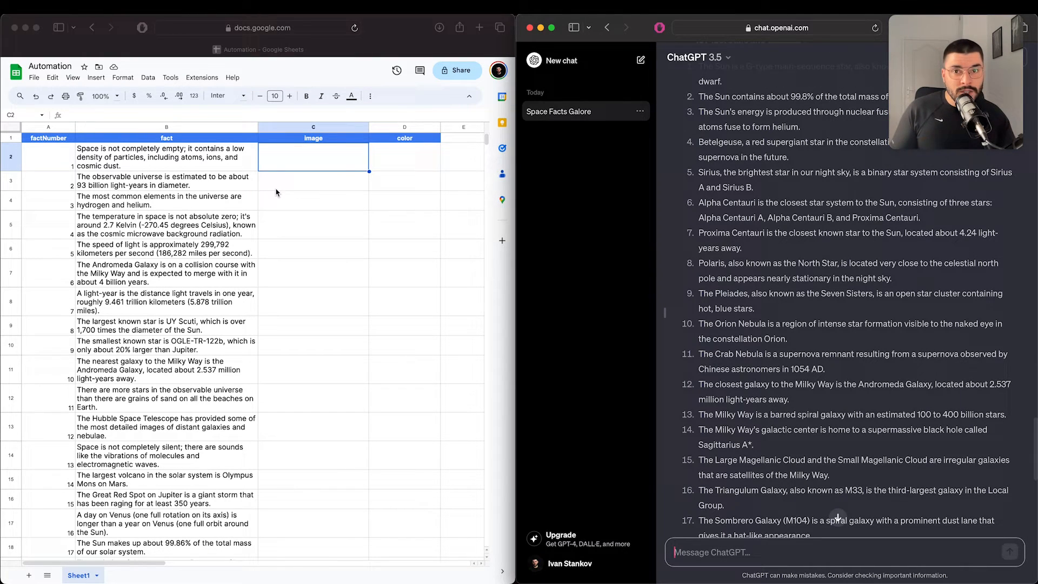
{"action": "mouse_move", "coordinate": [272, 178]}
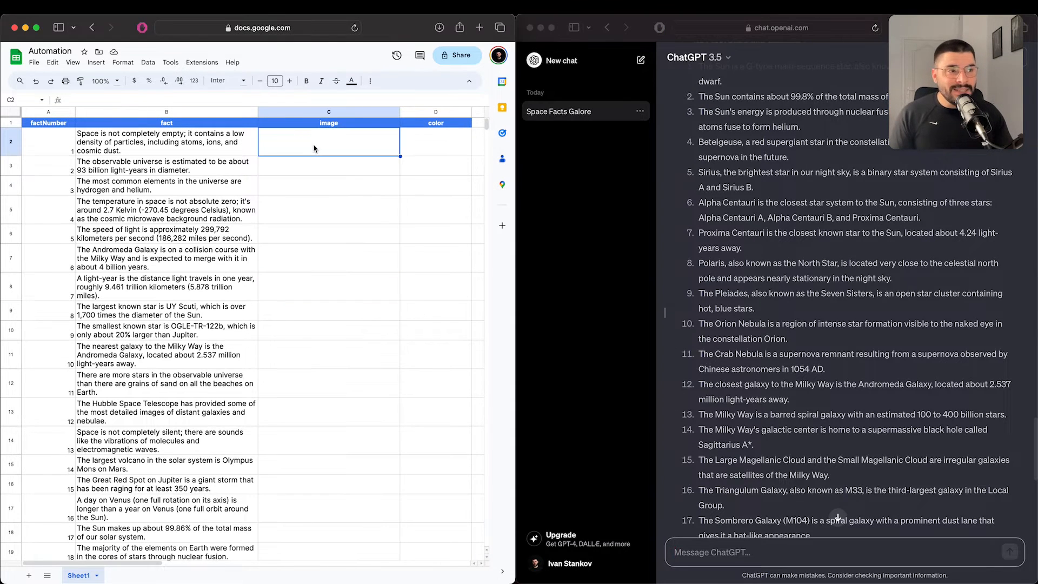
{"action": "type", "text": "https://source.unsplash.com/random/?space/"}
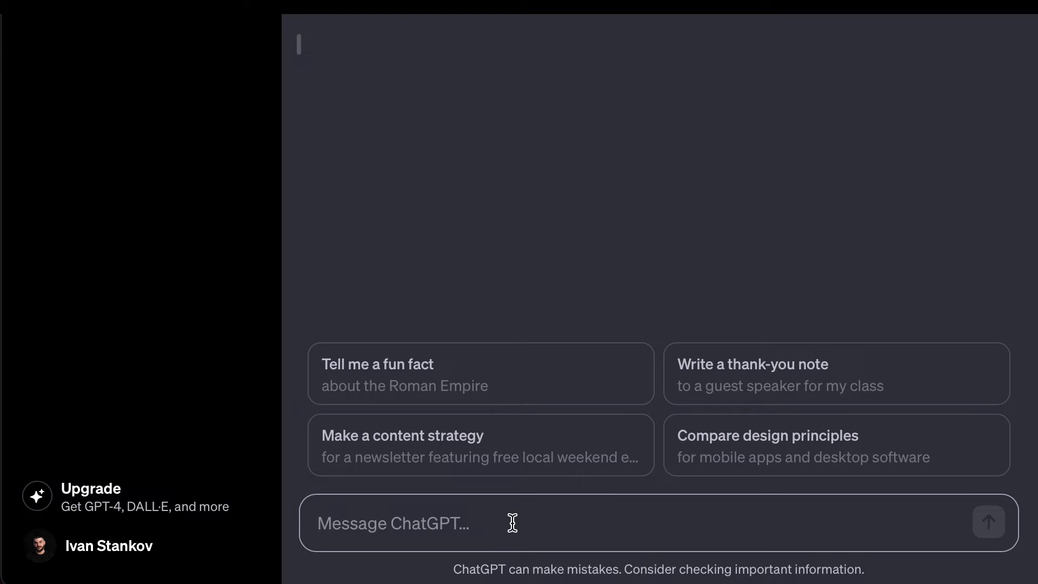
Ask ChatGPT for 1000 brighter HEX color codes and paste them into the color column
{"action": "type", "text": "Generate 1000 HEX color codes. Make them brighter."}
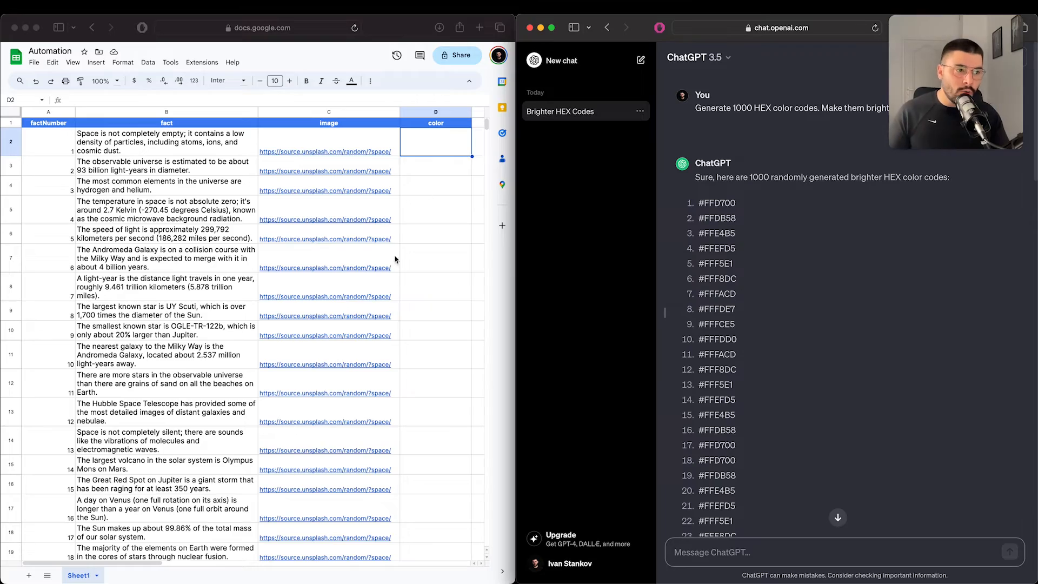
{"action": "mouse_move", "coordinate": [437, 192]}
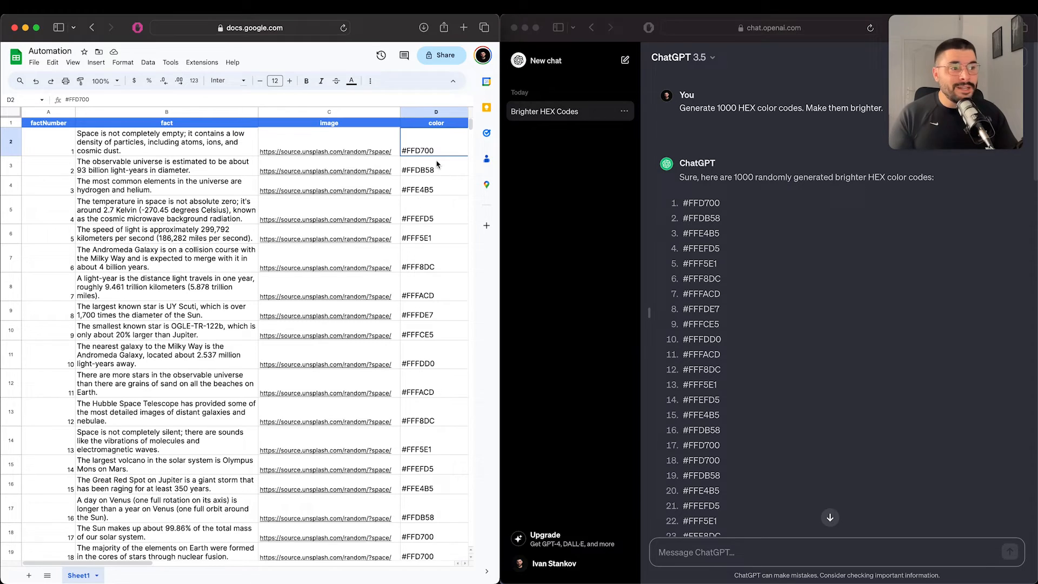
{"action": "mouse_move", "coordinate": [398, 162]}
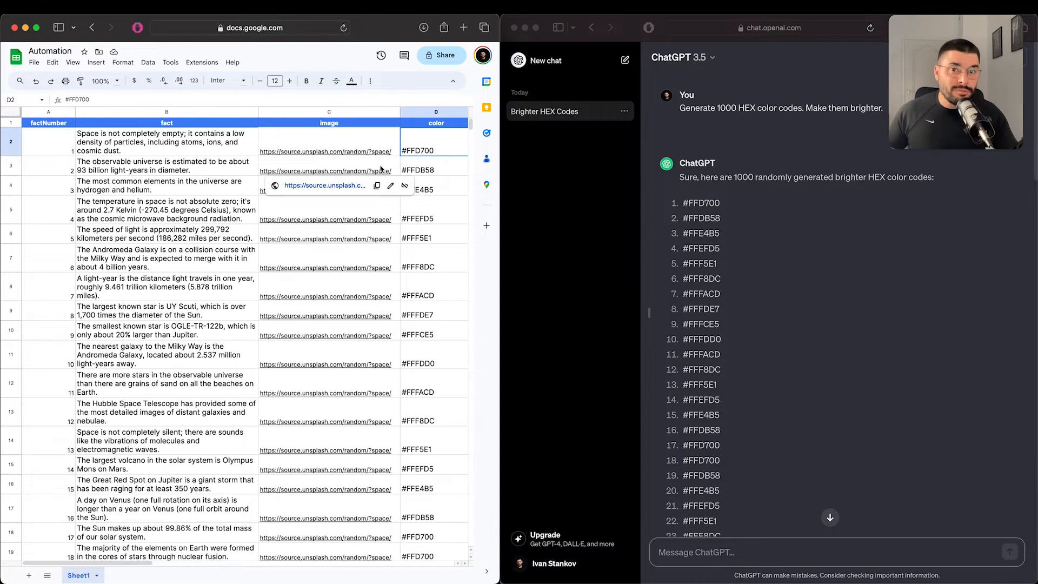
{"action": "key", "text": "cmd+f"}
{"action": "type", "text": "#"}
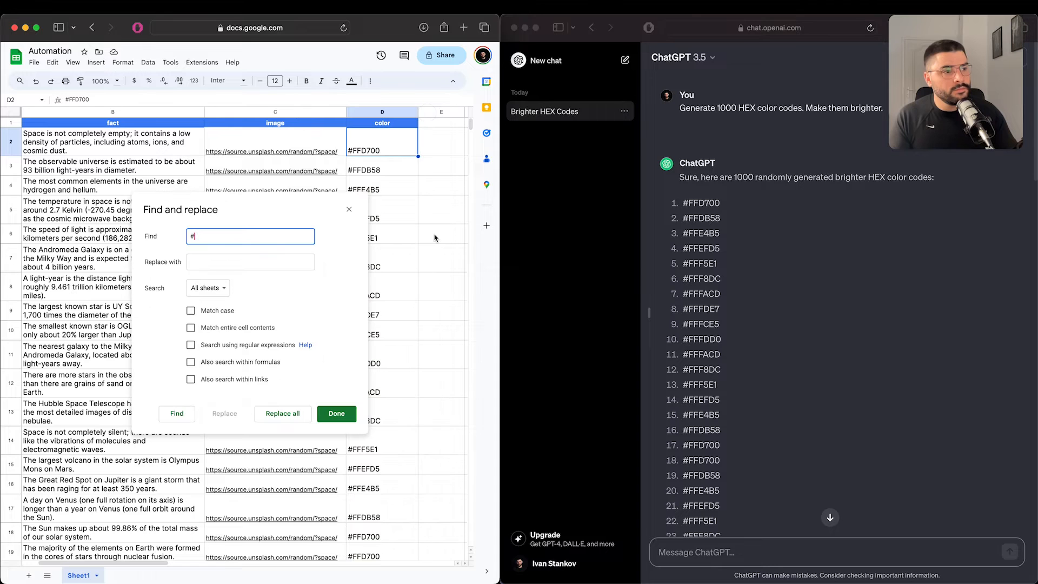
Replace every '#' in the color column with nothing, leaving codes like FFD700
{"action": "left_click", "coordinate": [282, 413]}
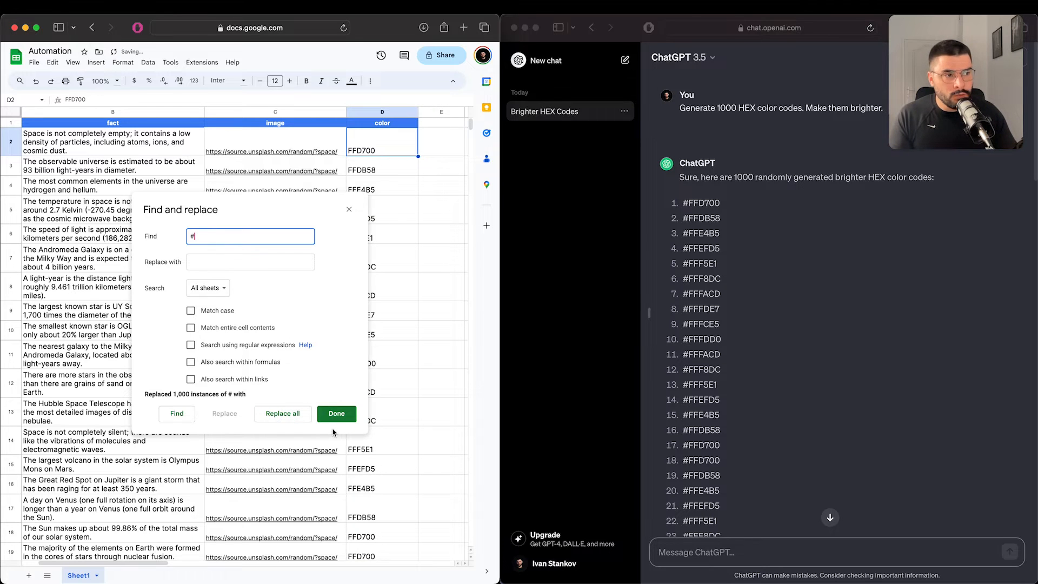
{"action": "left_click", "coordinate": [337, 413]}
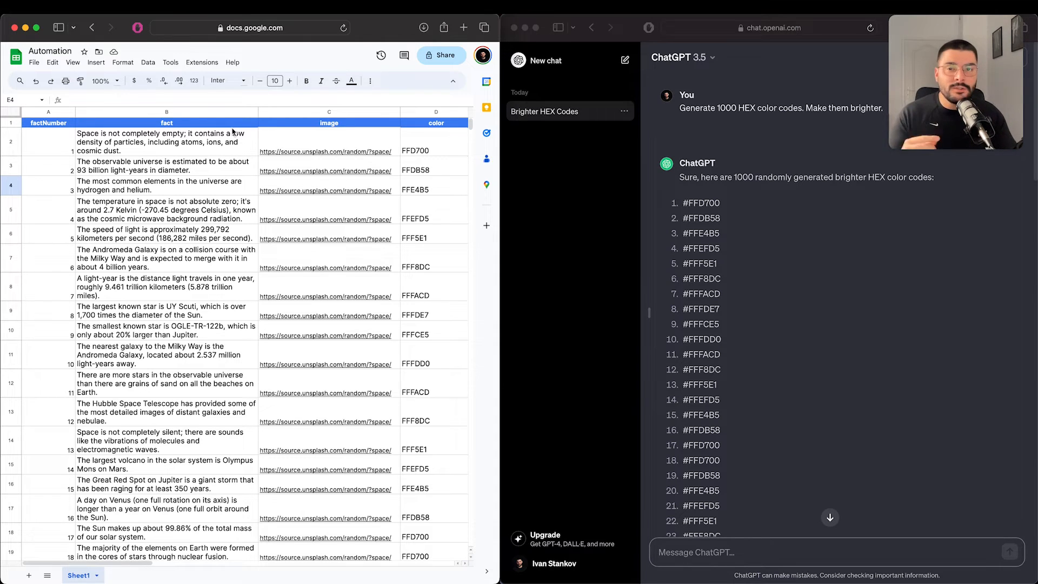
{"action": "left_click", "coordinate": [33, 62]}
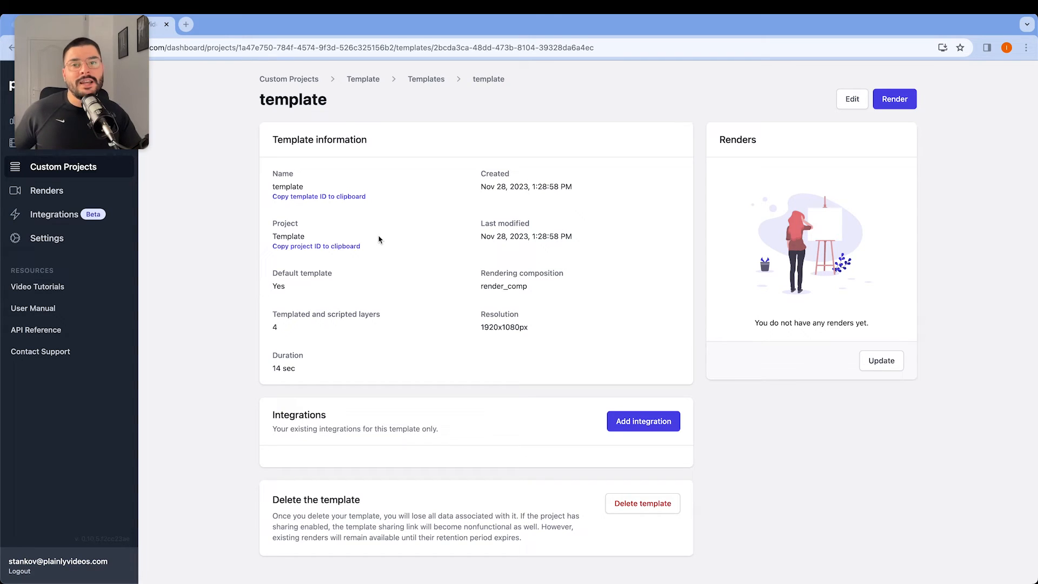
Start a batch render of the template and upload Automation - Sheet1.csv
{"action": "left_click", "coordinate": [895, 98]}
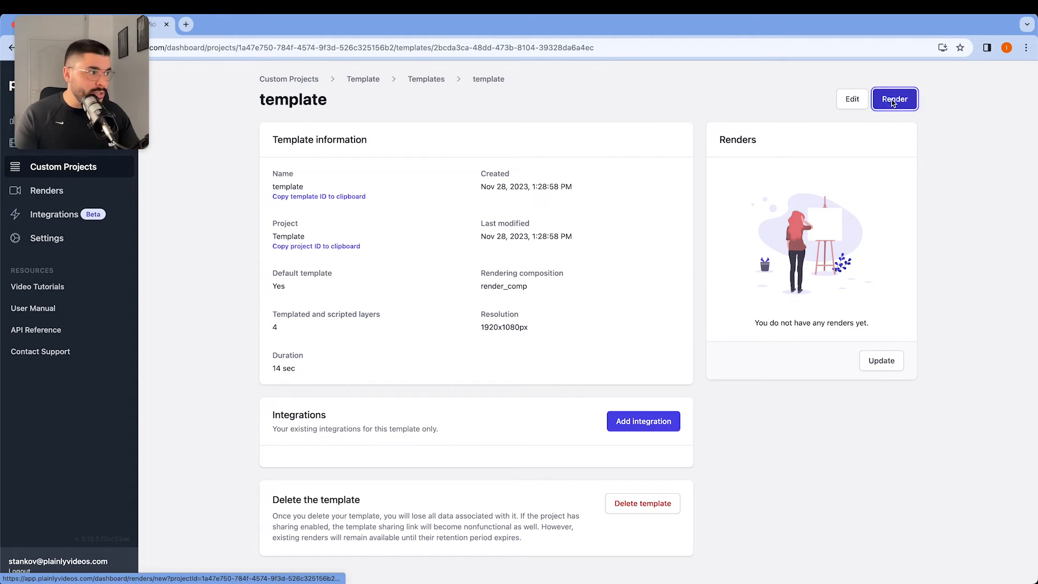
{"action": "left_click", "coordinate": [894, 98]}
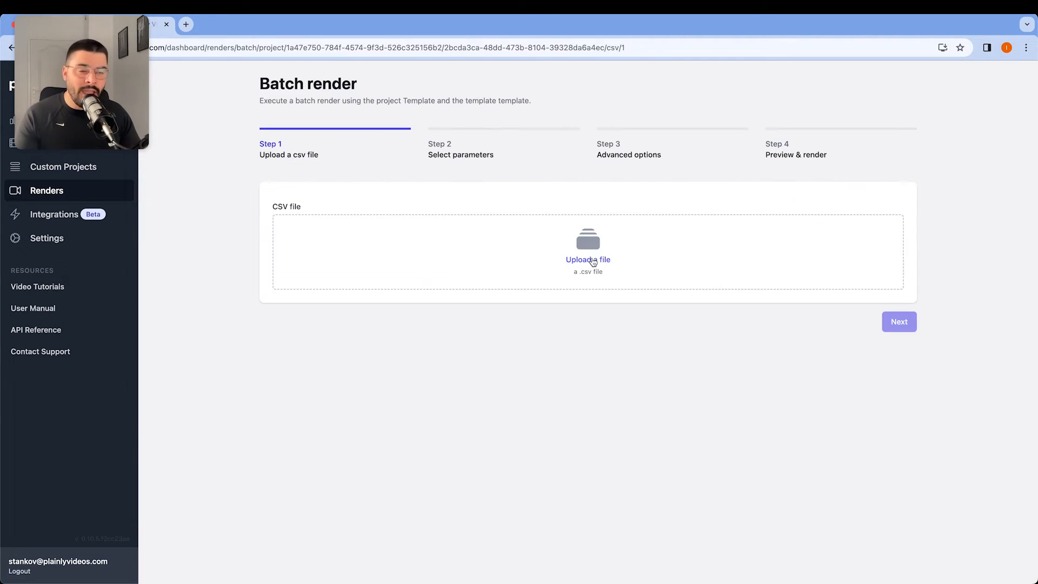
{"action": "left_click", "coordinate": [588, 260]}
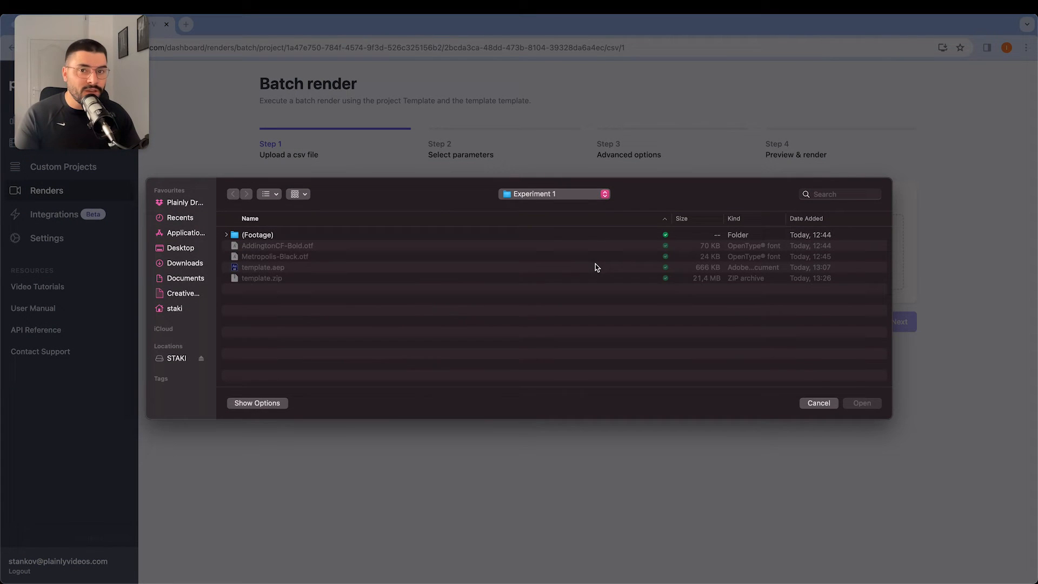
{"action": "left_click", "coordinate": [185, 263]}
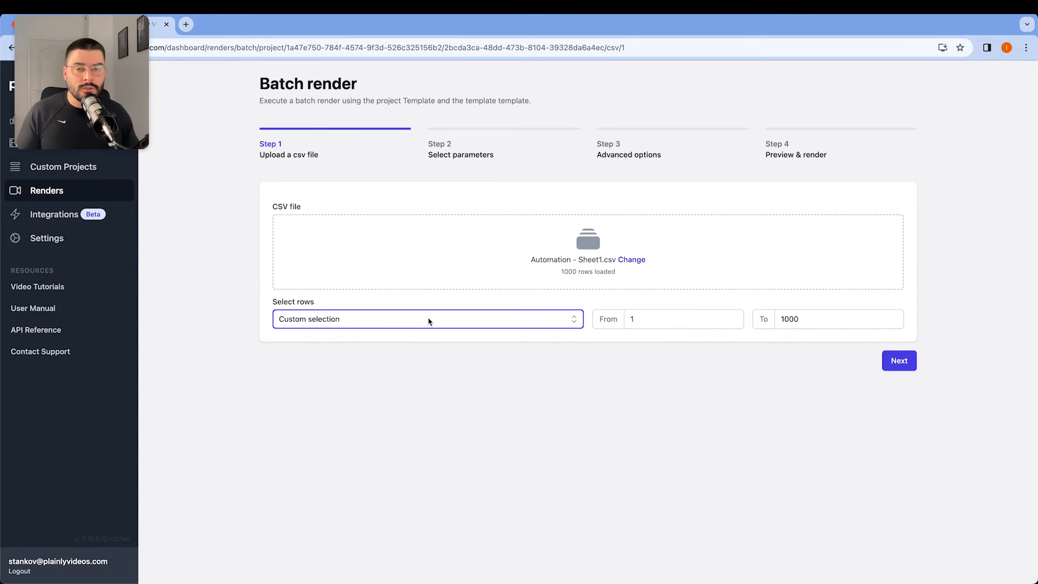
Render all 1000 CSV rows and continue to parameter mapping
{"action": "left_click", "coordinate": [428, 318]}
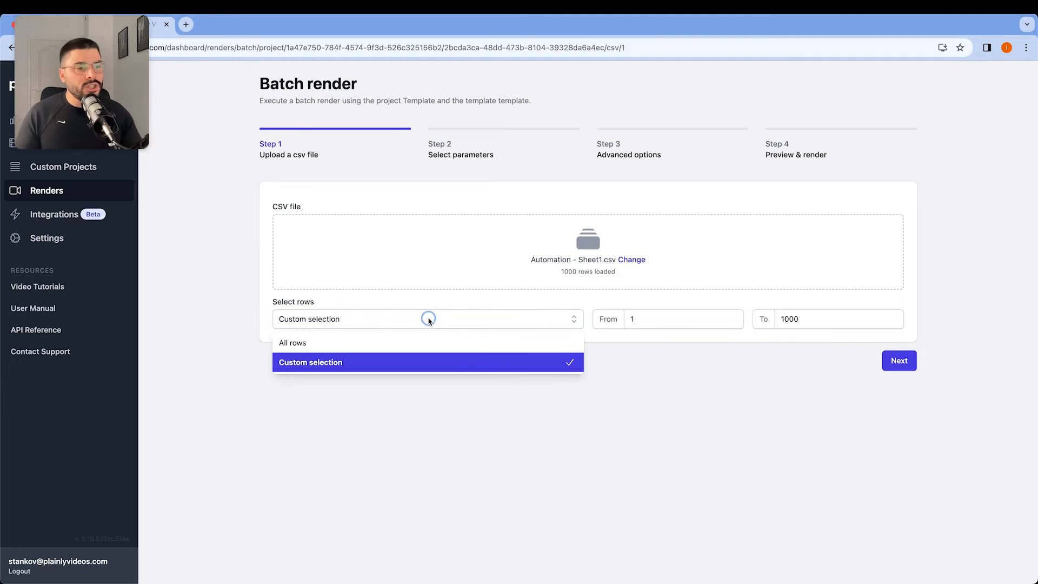
{"action": "left_click", "coordinate": [292, 343]}
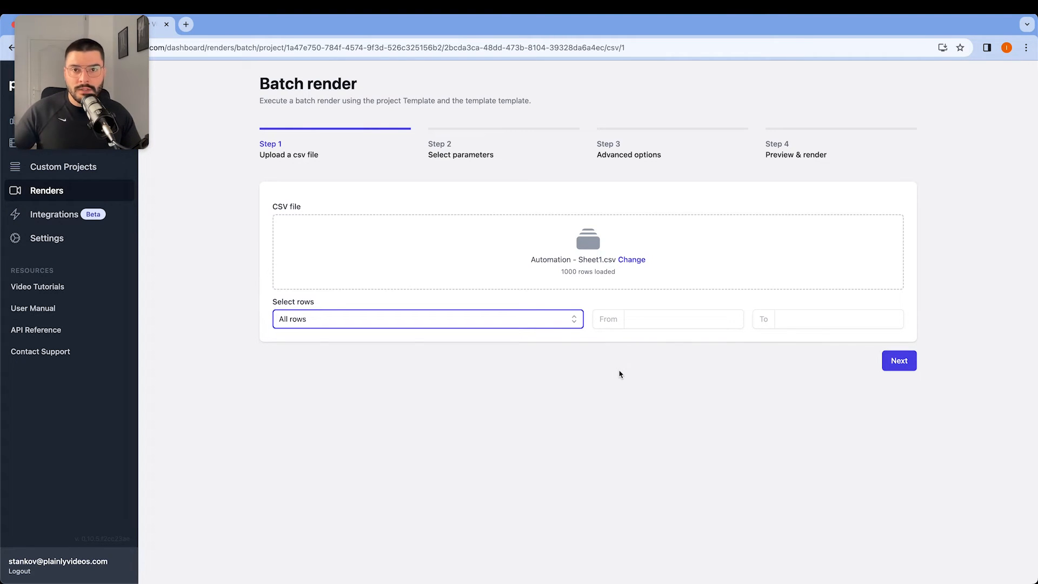
{"action": "left_click", "coordinate": [899, 360]}
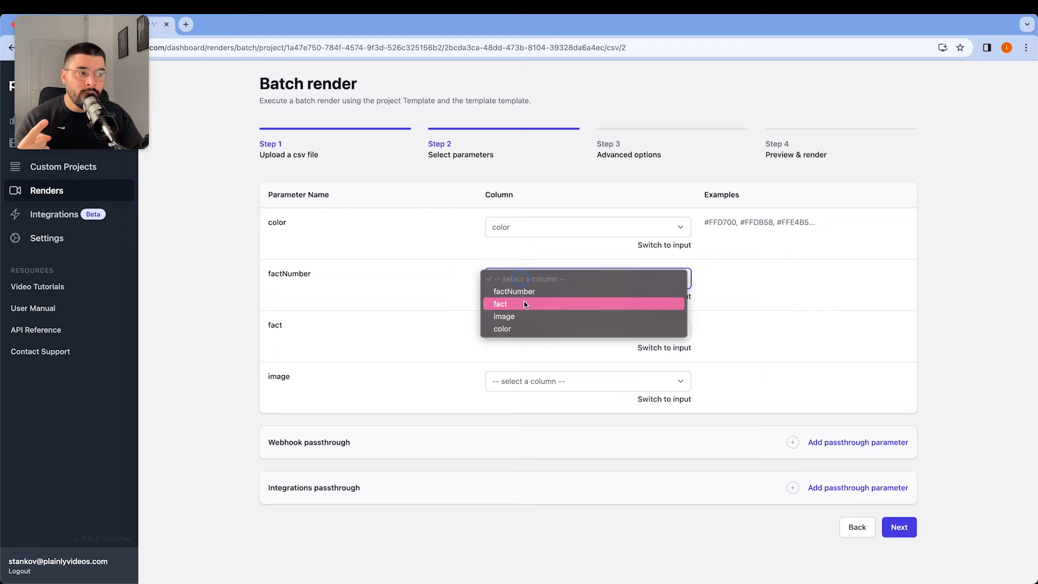
Map factNumber and fact to their matching CSV columns, then reach advanced options
{"action": "left_click", "coordinate": [514, 291]}
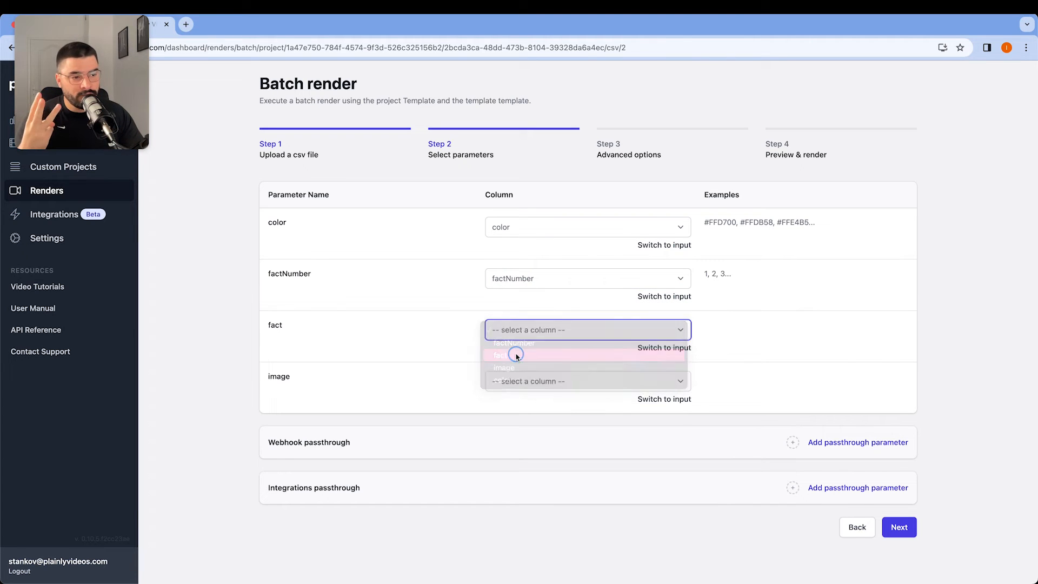
{"action": "left_click", "coordinate": [506, 356]}
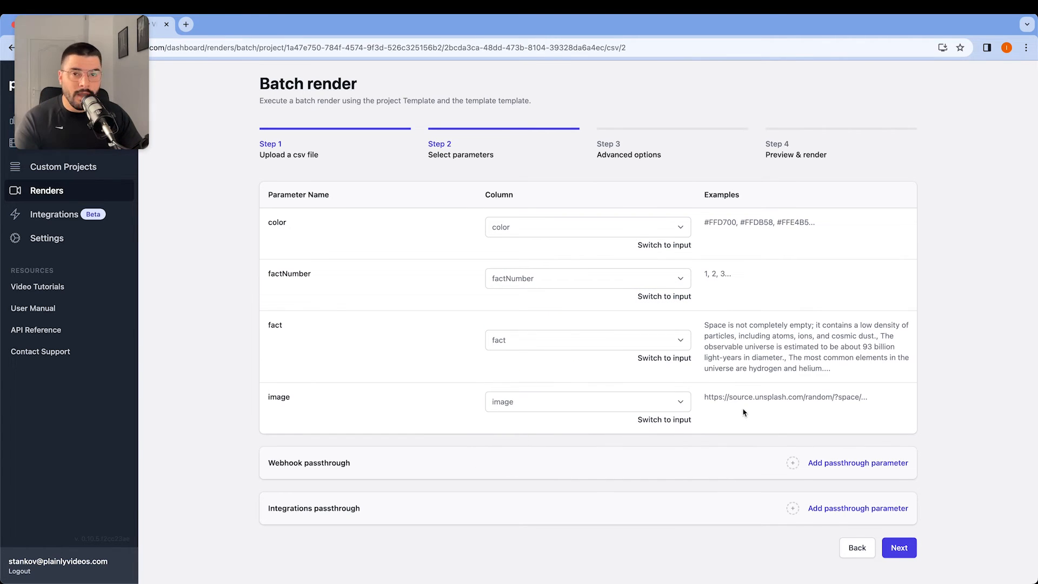
{"action": "left_click", "coordinate": [899, 548]}
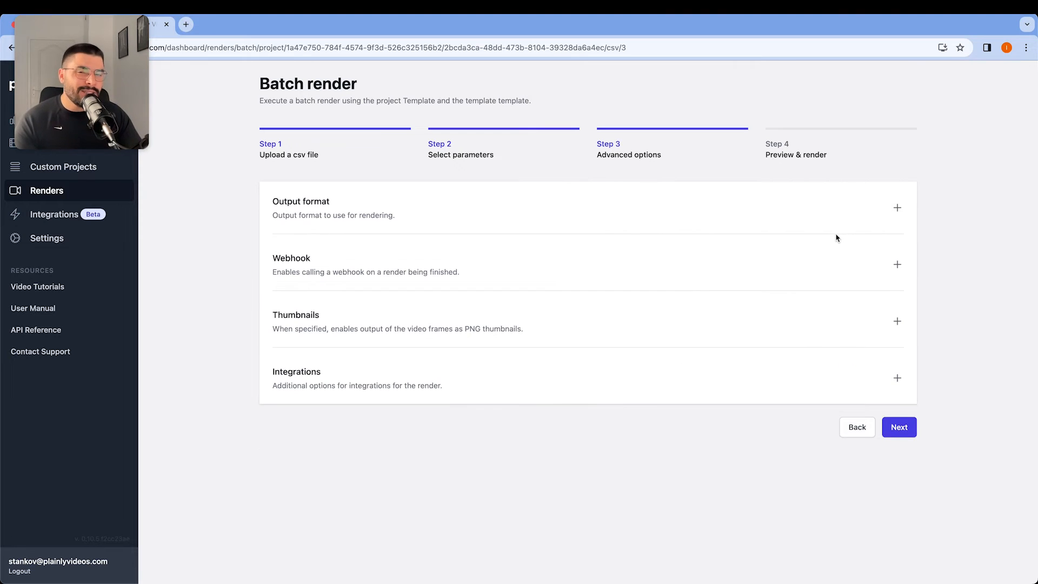
{"action": "mouse_move", "coordinate": [798, 229]}
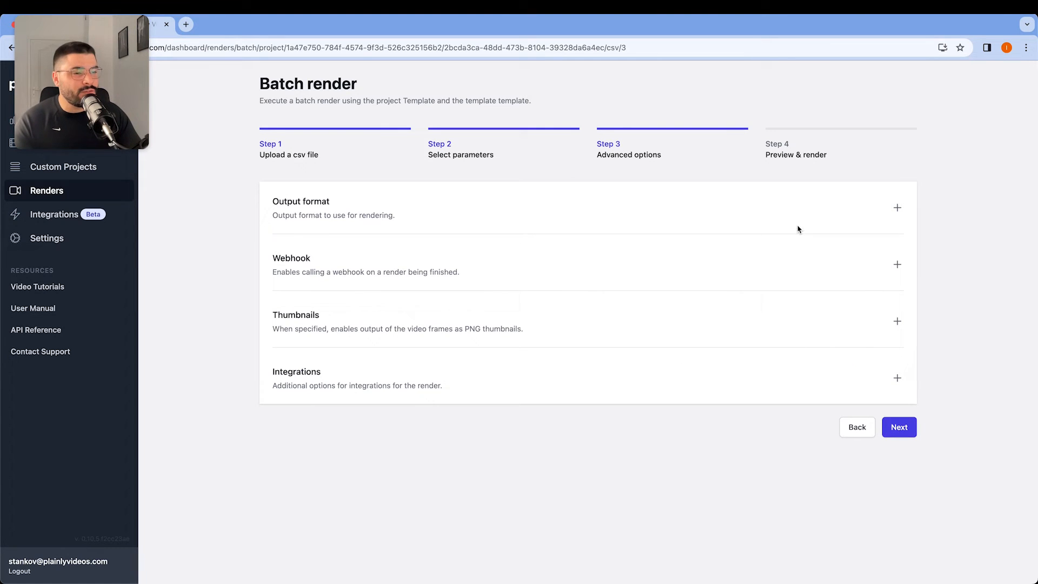
Check the MP4 output format and webhook settings, then reach the batch preview
{"action": "left_click", "coordinate": [897, 207]}
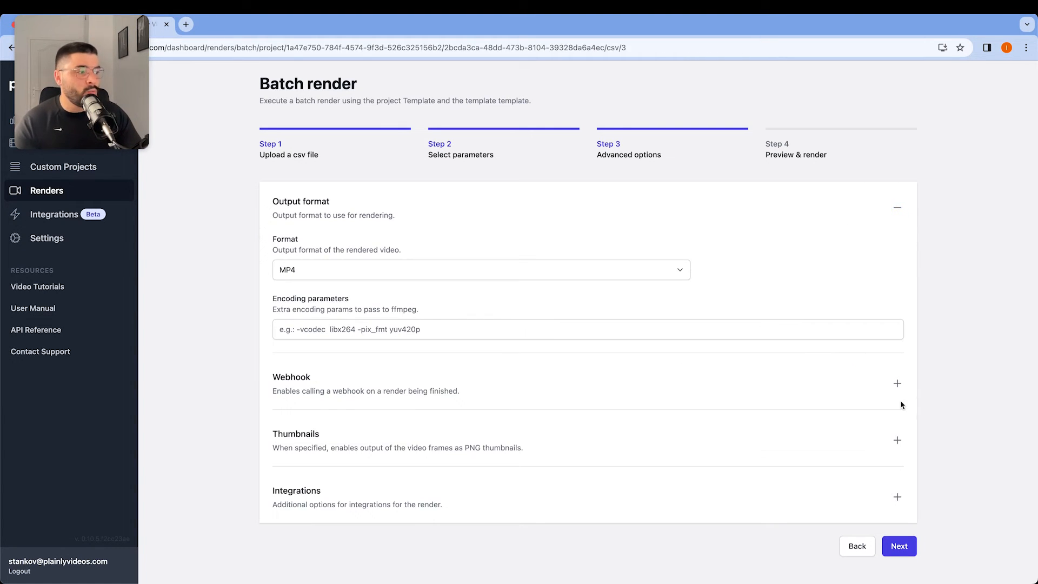
{"action": "left_click", "coordinate": [897, 383]}
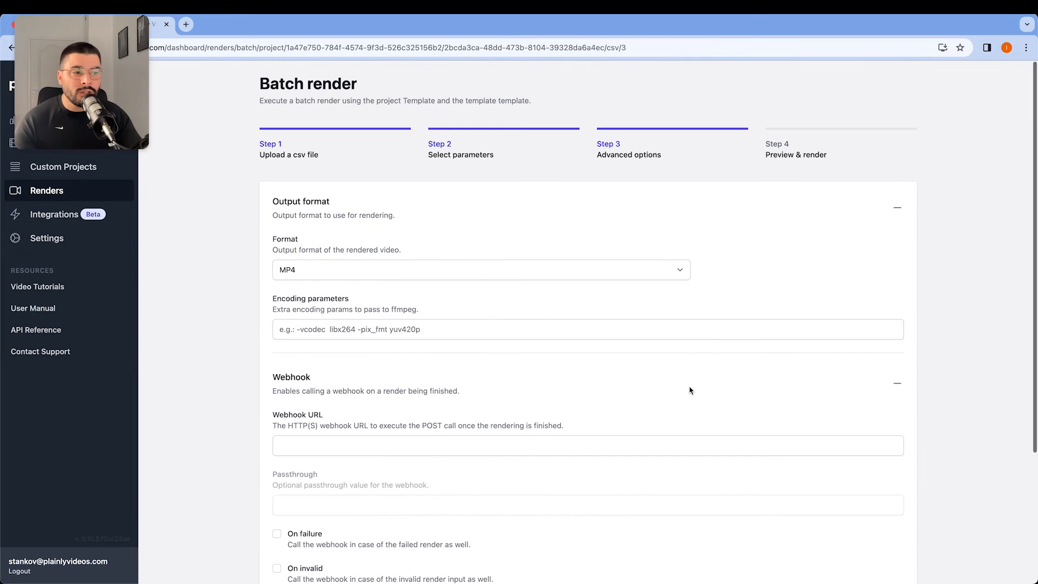
{"action": "left_click", "coordinate": [897, 207]}
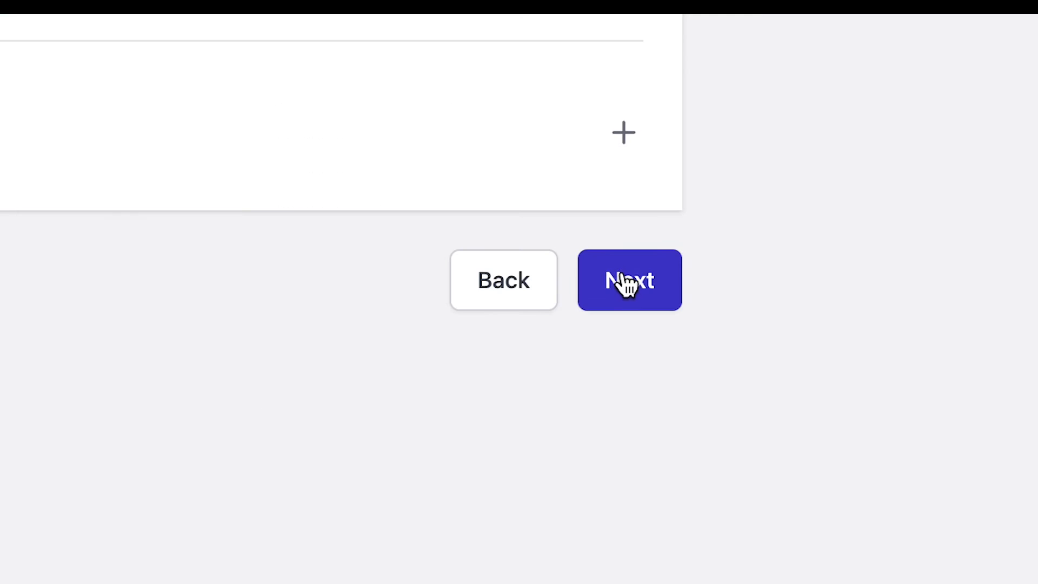
{"action": "left_click", "coordinate": [629, 280]}
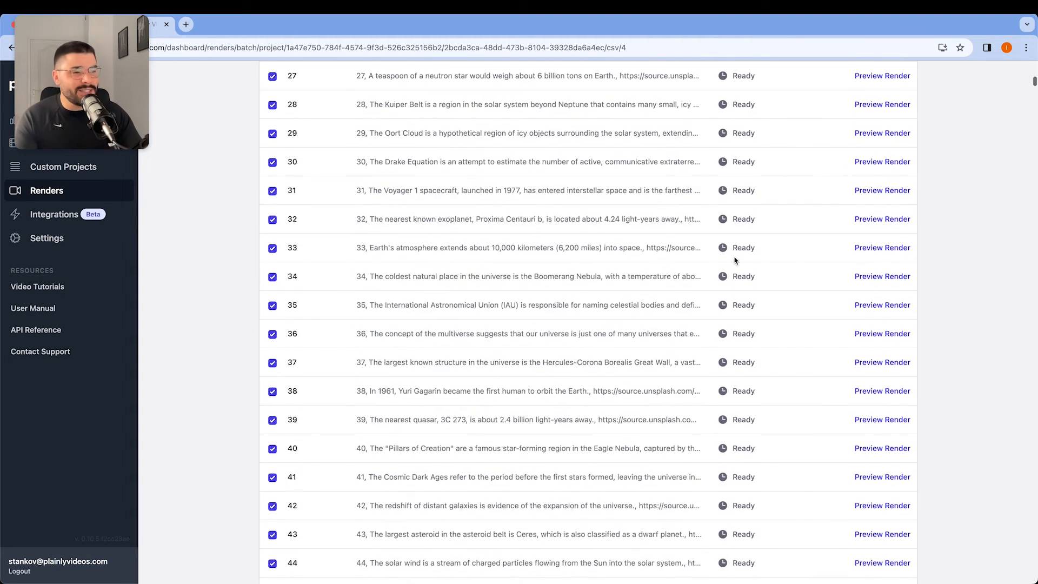
Submit all 1000 fact videos for rendering and view the renders list
{"action": "scroll", "scroll_direction": "down", "scroll_amount": 3}
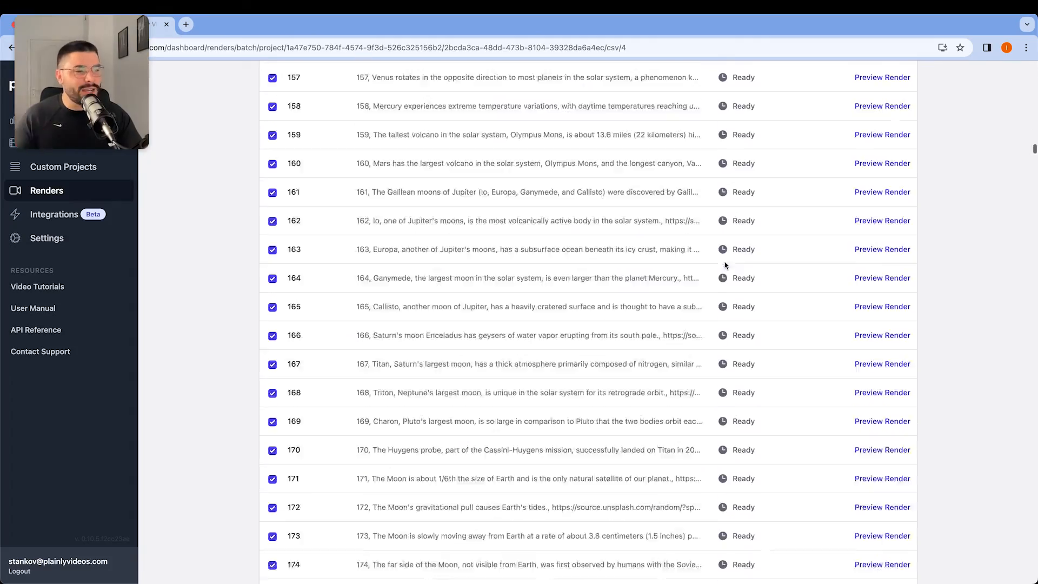
{"action": "scroll", "scroll_direction": "down", "scroll_amount": 3}
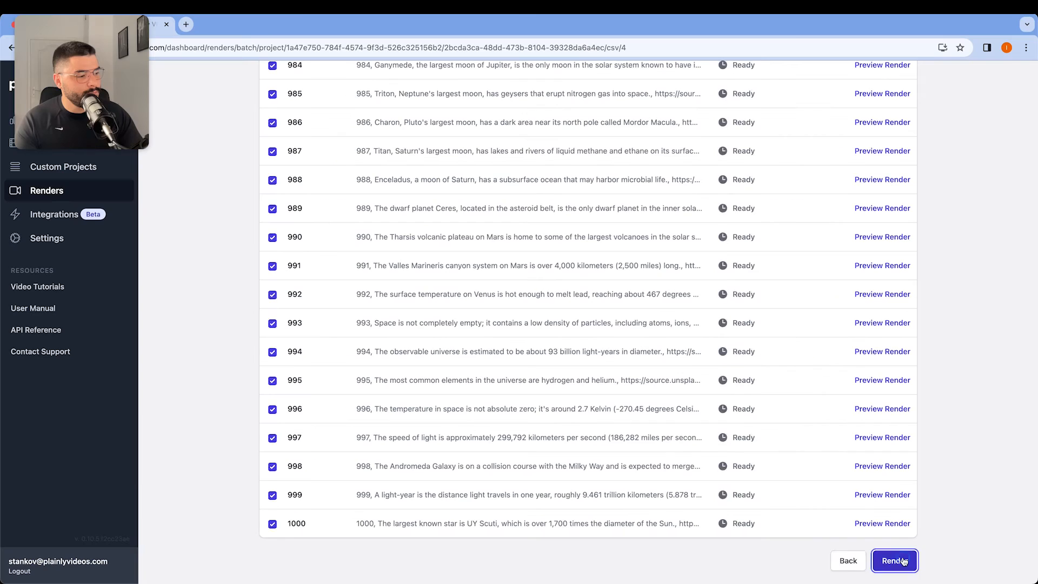
{"action": "left_click", "coordinate": [895, 561]}
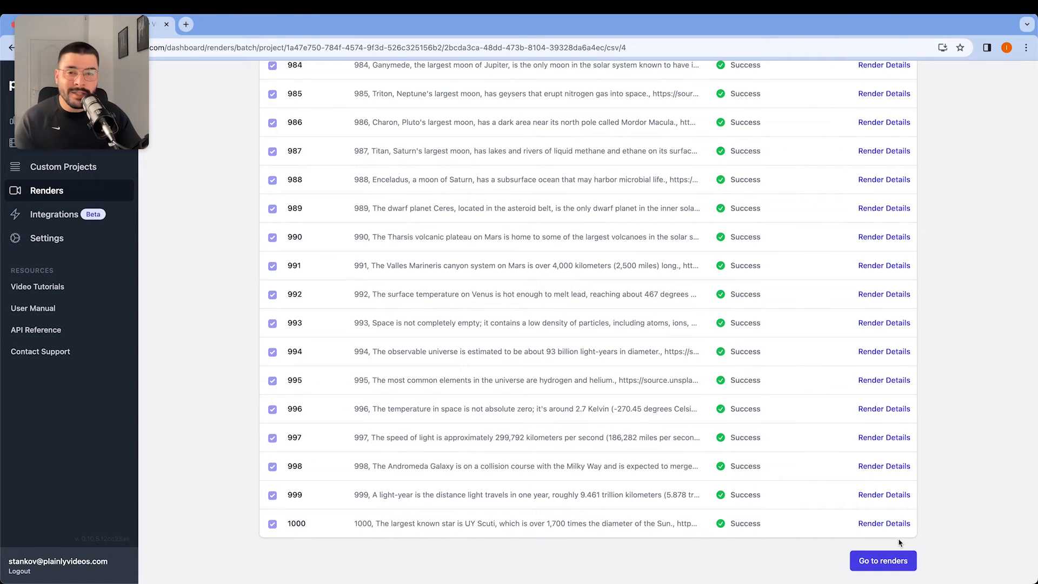
{"action": "left_click", "coordinate": [883, 560]}
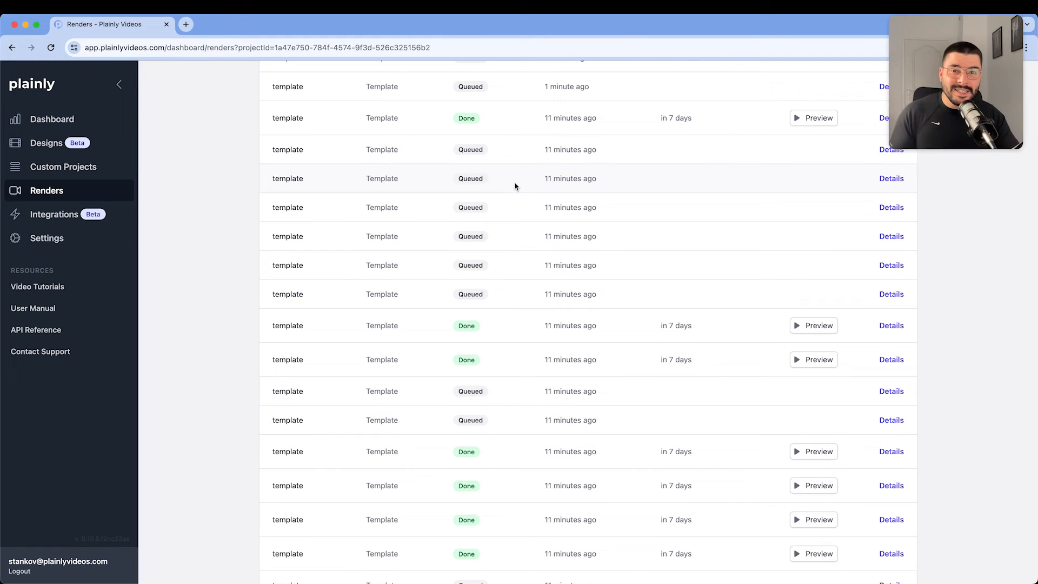
{"action": "mouse_move", "coordinate": [556, 204]}
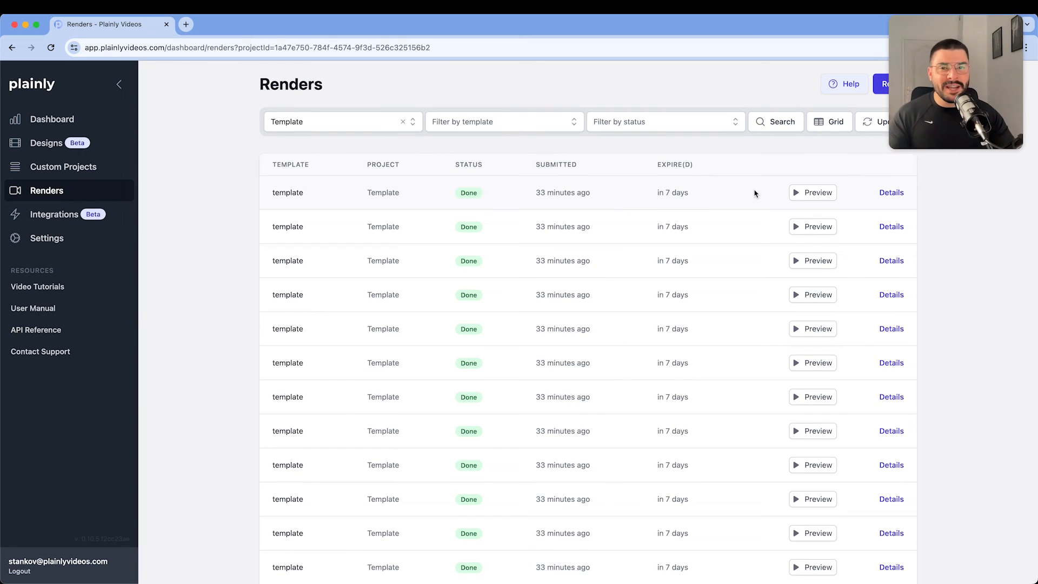
{"action": "mouse_move", "coordinate": [818, 248]}
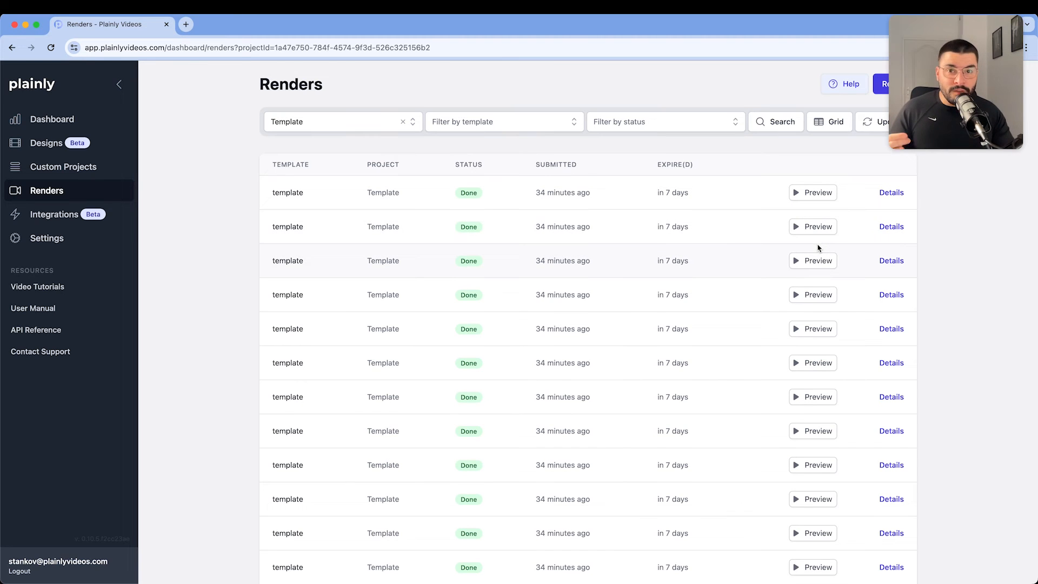
{"action": "mouse_move", "coordinate": [803, 250]}
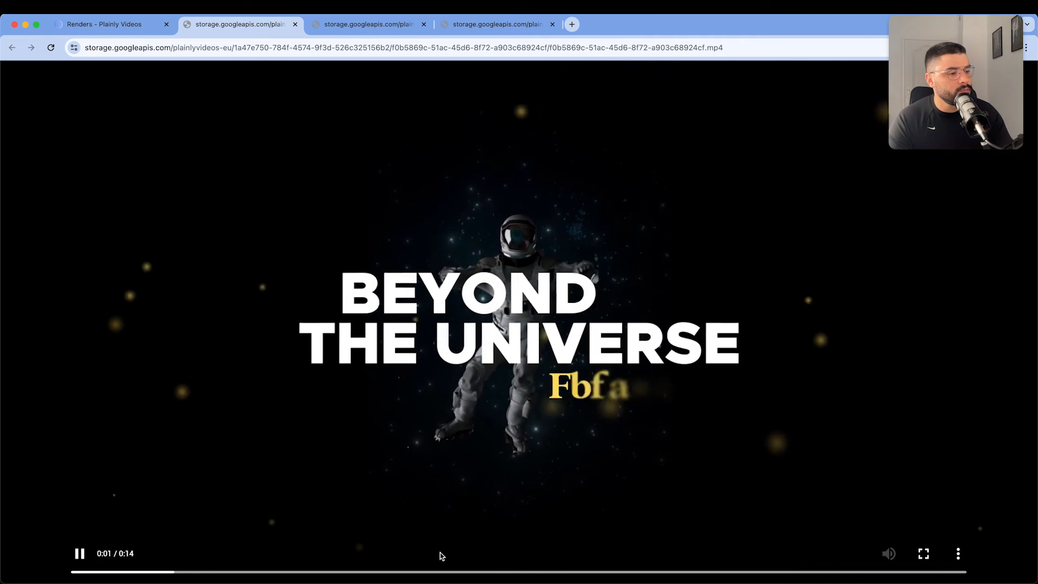
Return to the Renders tab after opening the MP4 previews
{"action": "left_click", "coordinate": [111, 25]}
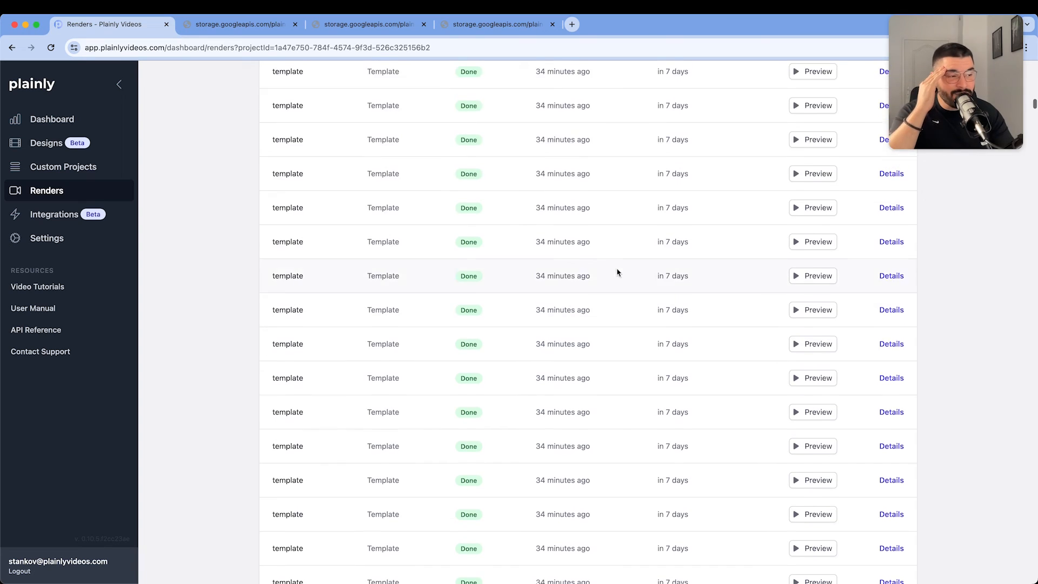